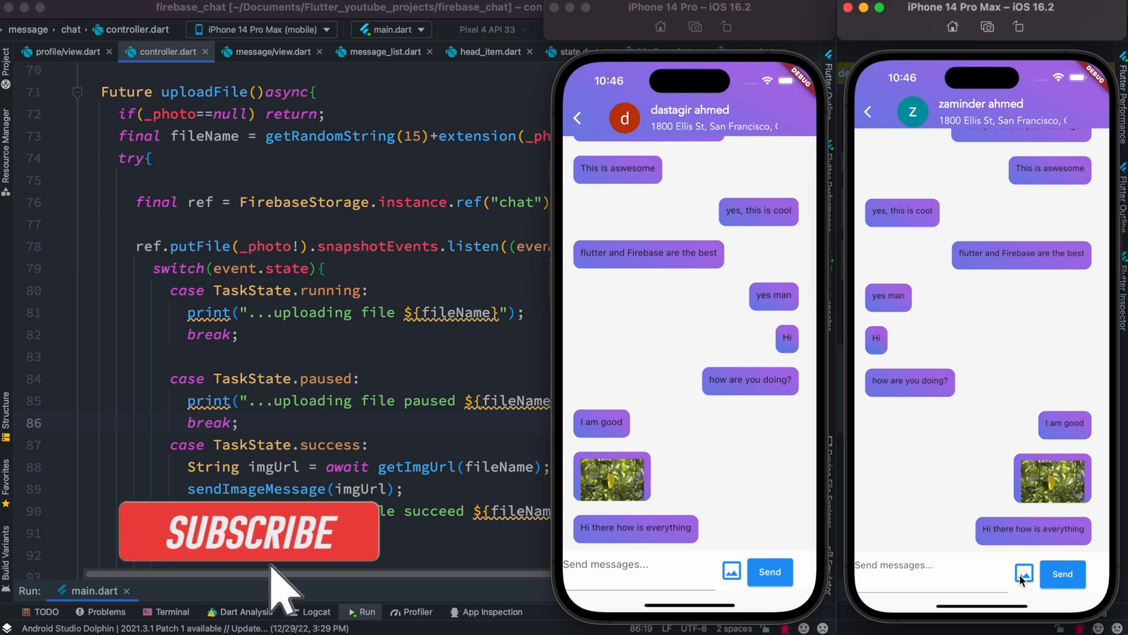
- Choose Gallery as the image source and send a landscape photo into the chat
{"action": "left_click", "coordinate": [1022, 574]}
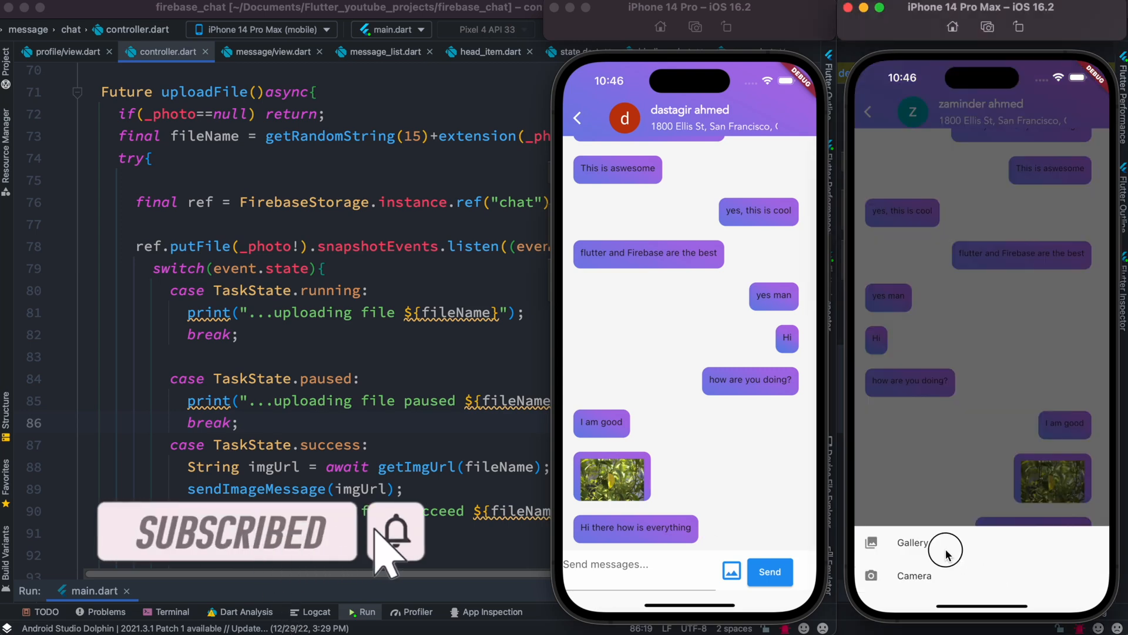
{"action": "left_click", "coordinate": [912, 543]}
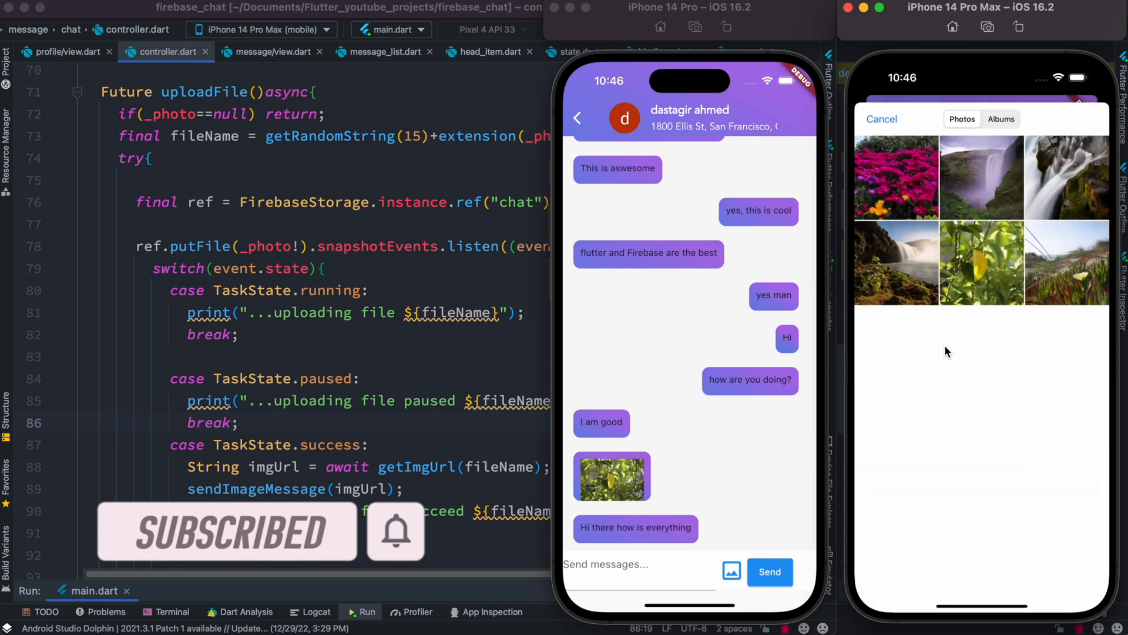
{"action": "left_click", "coordinate": [880, 119]}
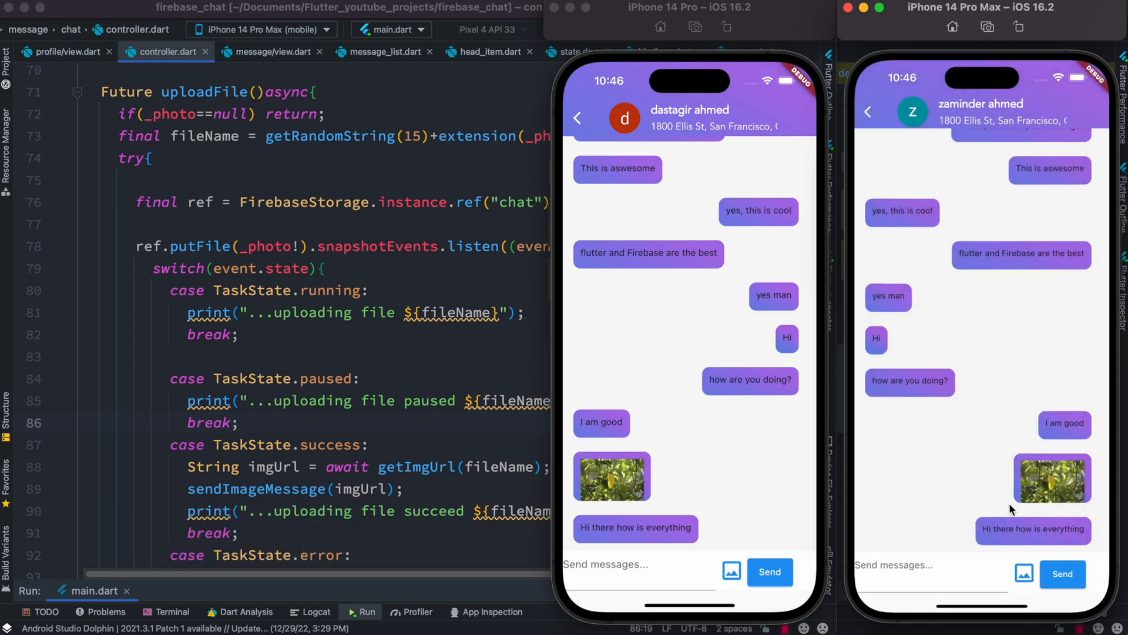
{"action": "scroll", "scroll_direction": "down", "scroll_amount": 3}
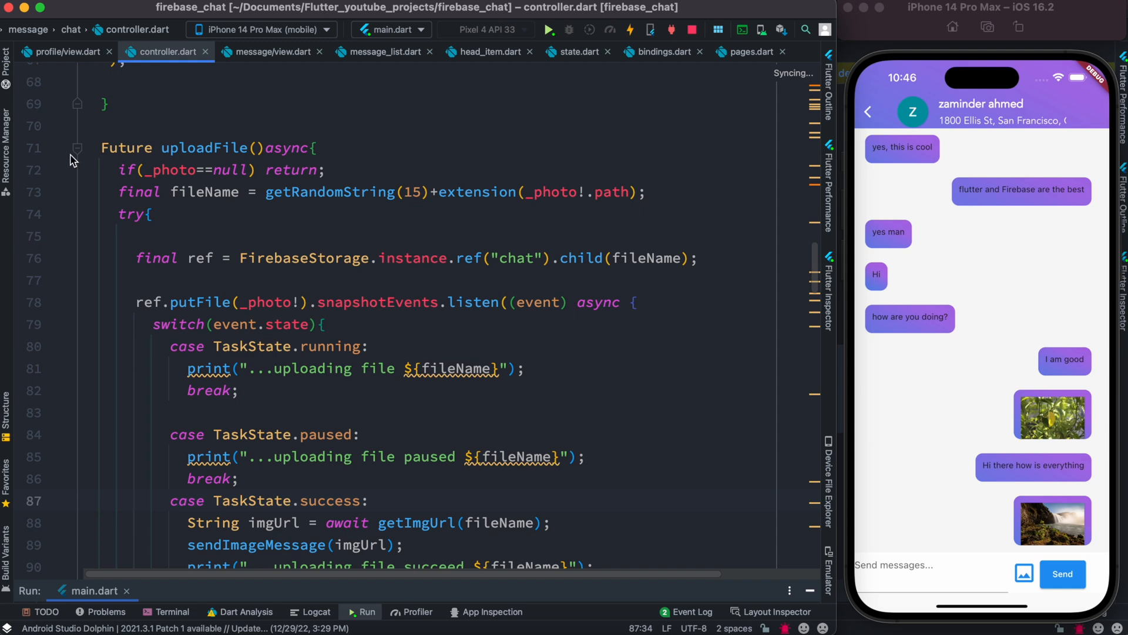
{"action": "left_click", "coordinate": [369, 501]}
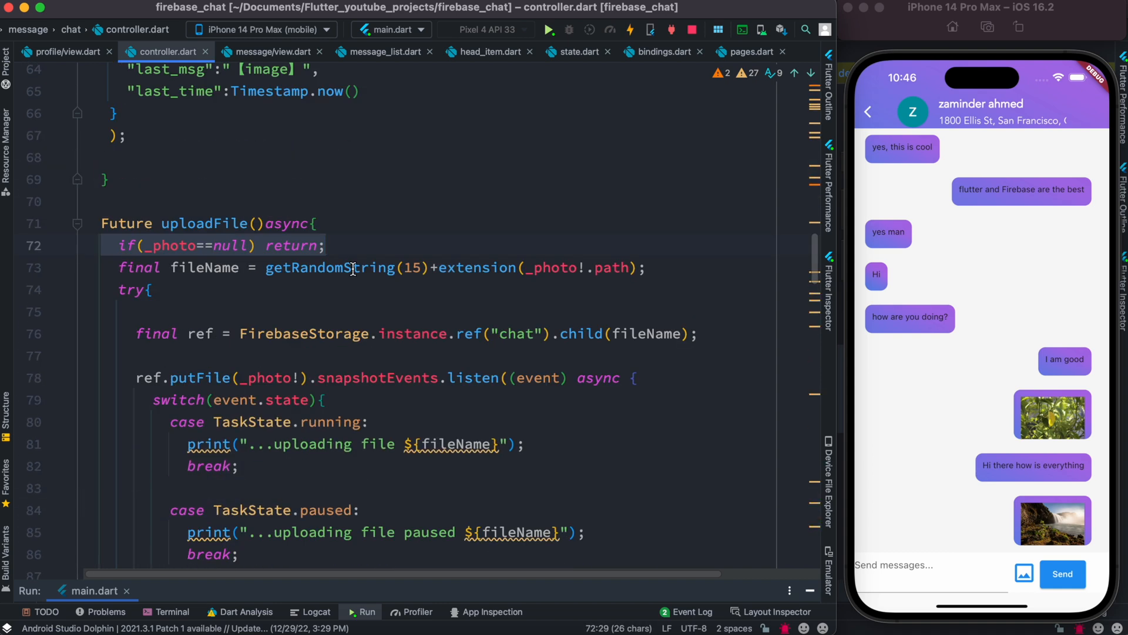
{"action": "scroll", "scroll_direction": "up", "scroll_amount": 3}
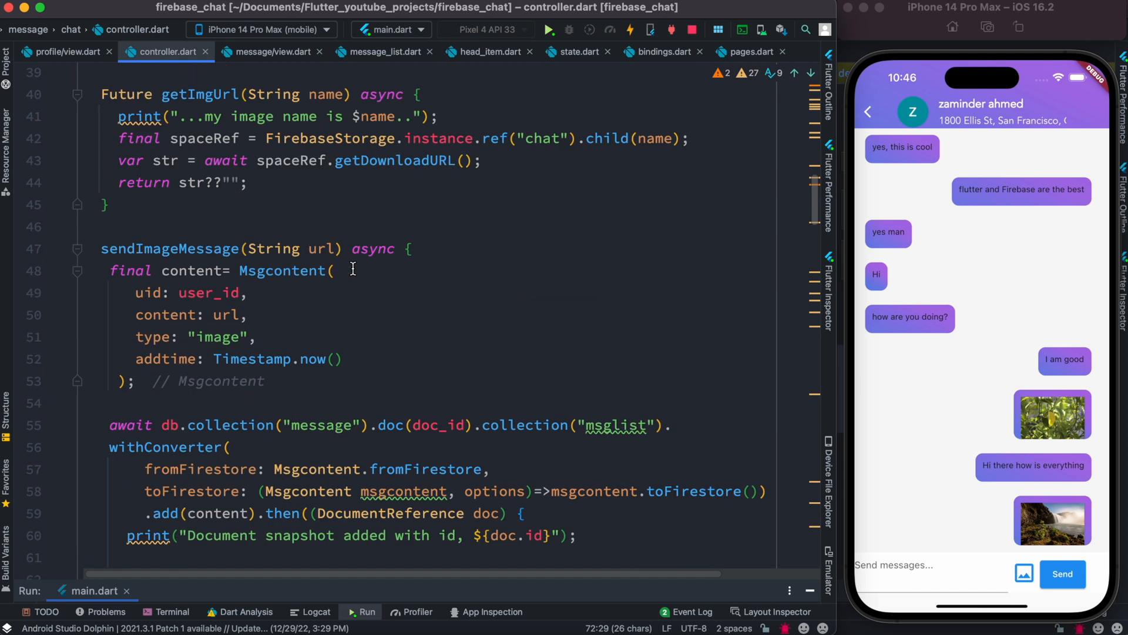
{"action": "scroll", "scroll_direction": "up", "scroll_amount": 3}
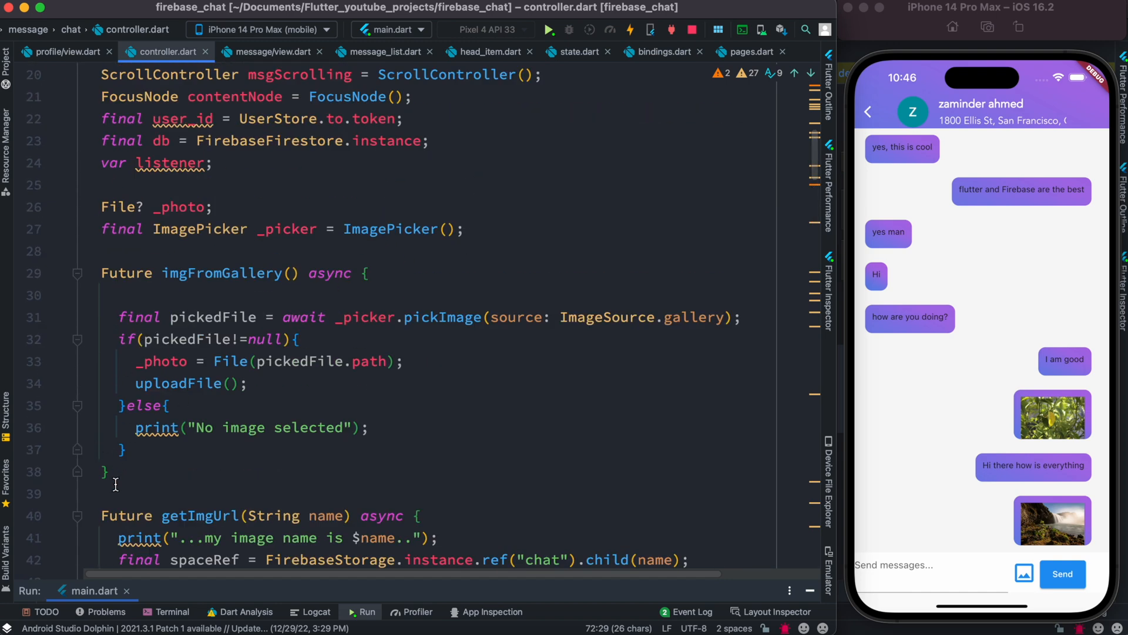
{"action": "left_click", "coordinate": [233, 273]}
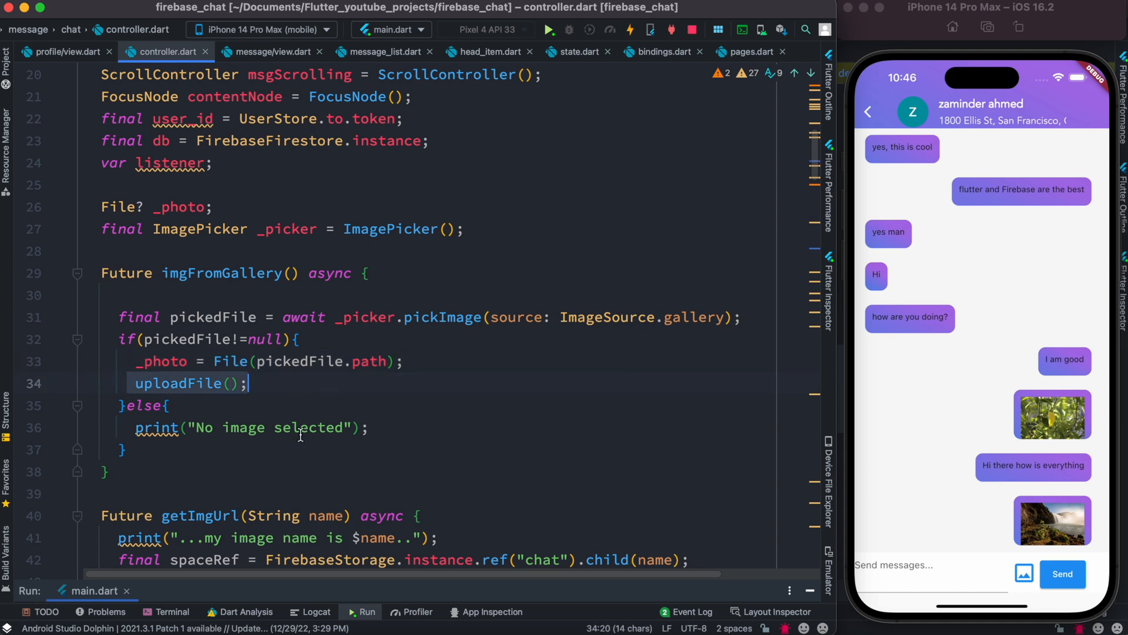
- Fold getImgUrl and sendImageMessage so the upload function comes into view
{"action": "left_click", "coordinate": [77, 517]}
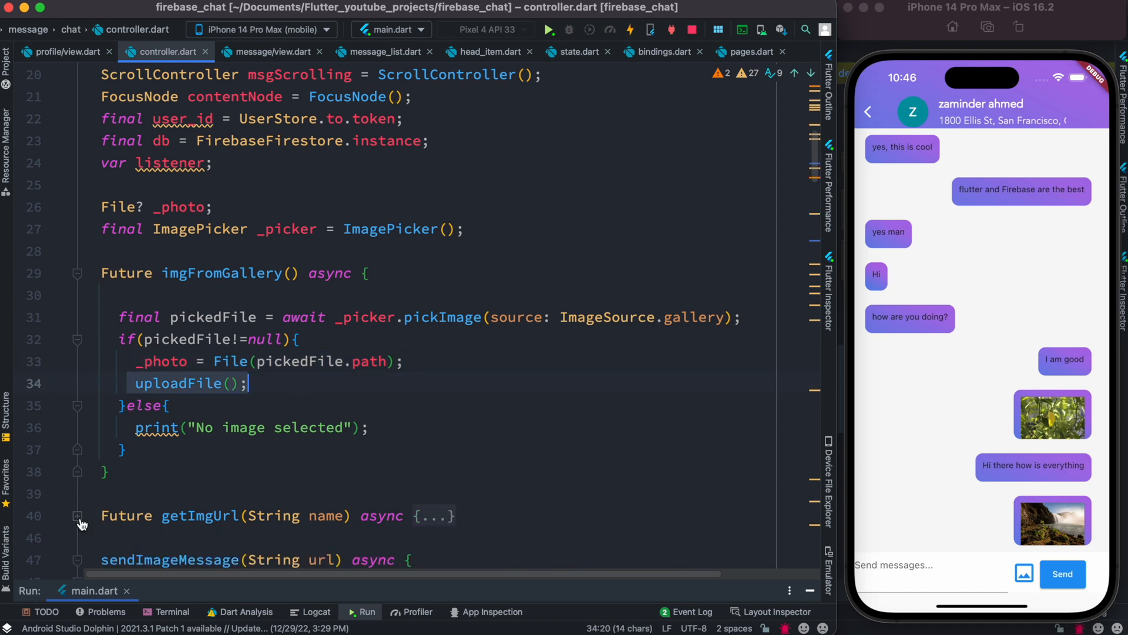
{"action": "scroll", "scroll_direction": "down", "scroll_amount": 3}
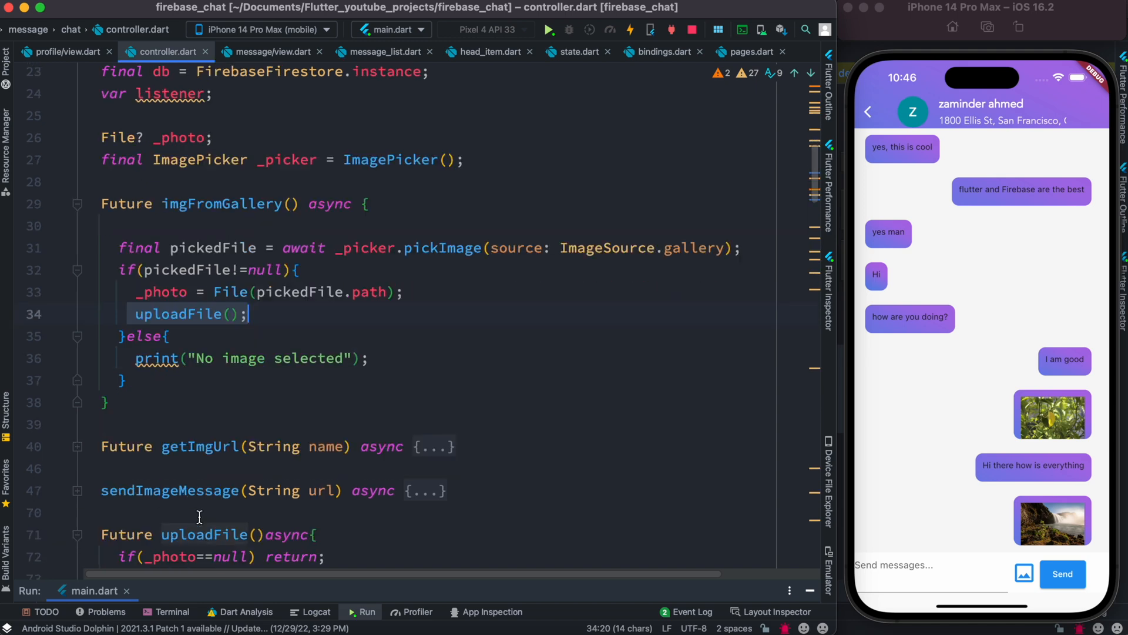
{"action": "scroll", "scroll_direction": "down", "scroll_amount": 3}
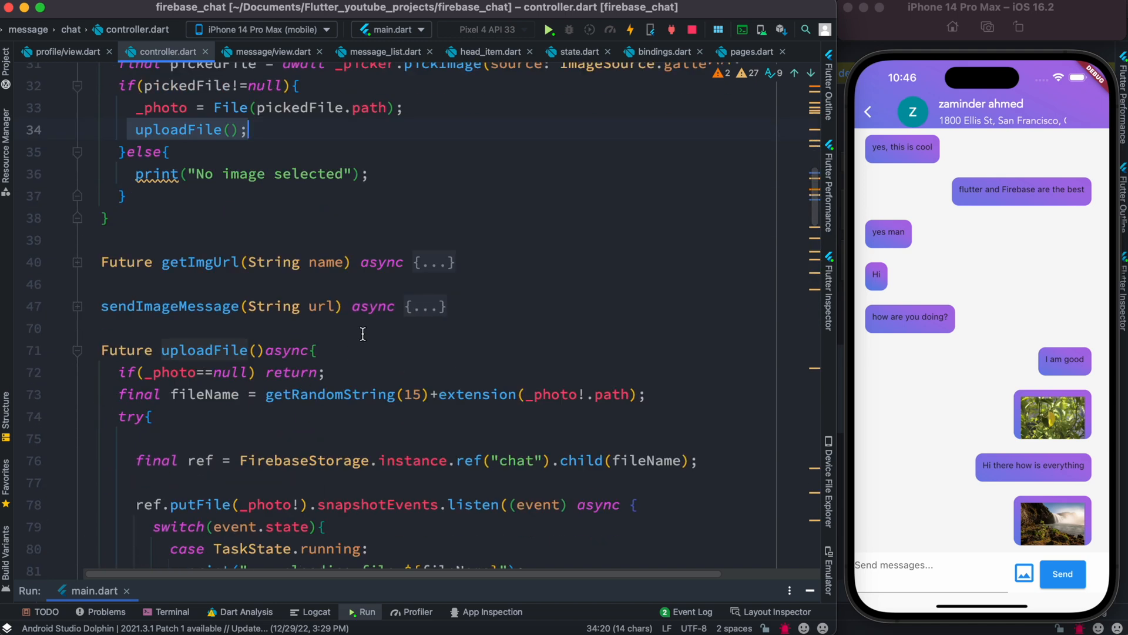
{"action": "scroll", "scroll_direction": "down", "scroll_amount": 3}
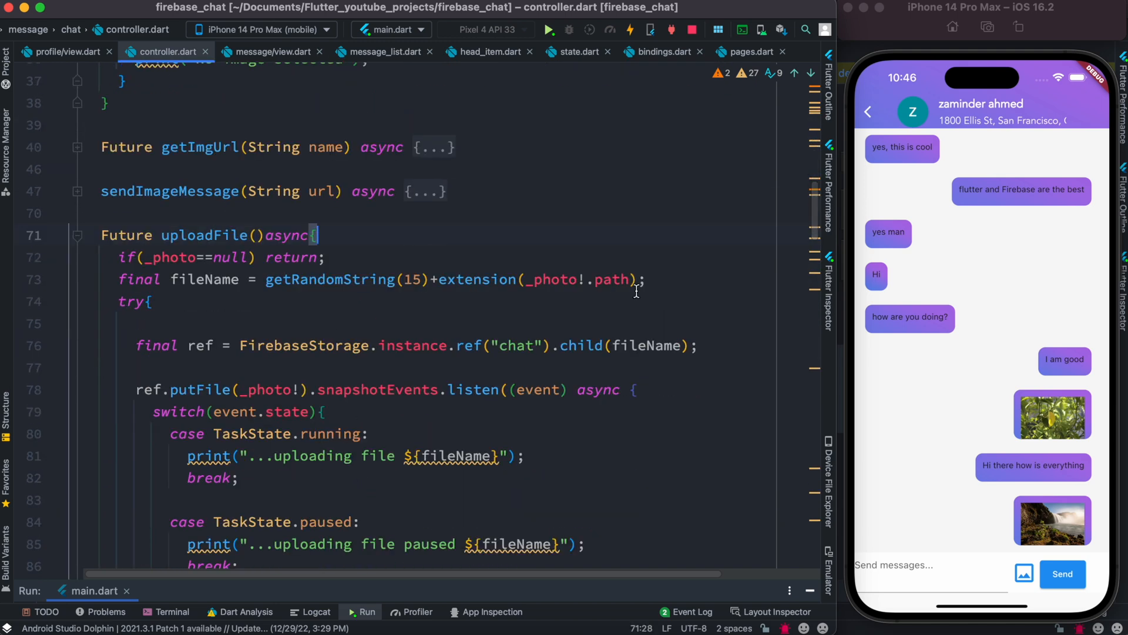
{"action": "left_click", "coordinate": [140, 279]}
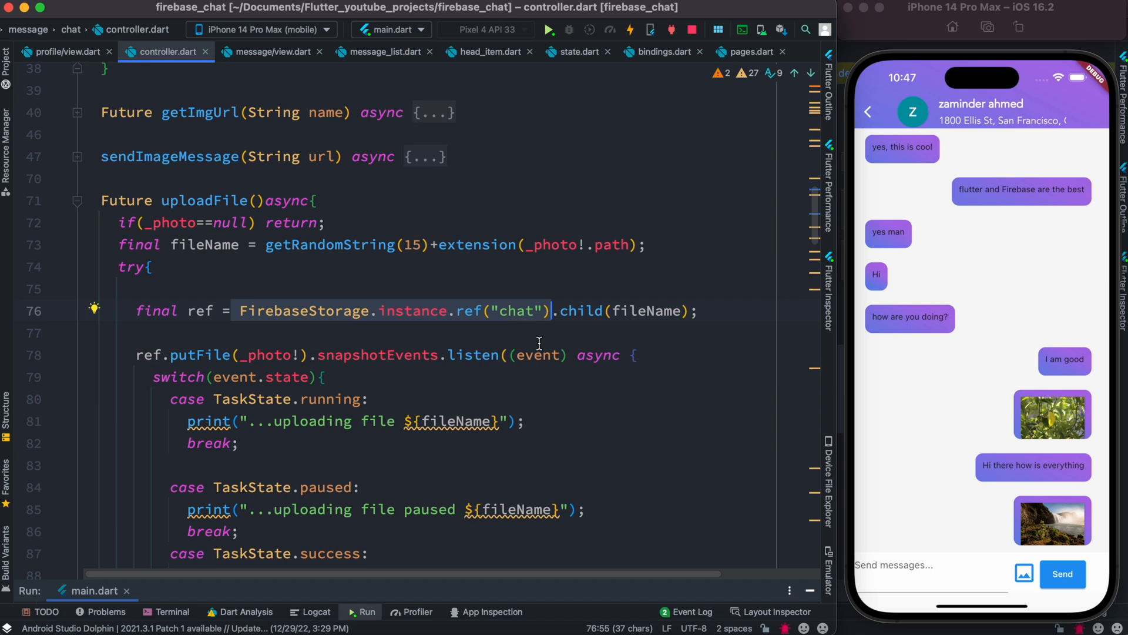
{"action": "mouse_move", "coordinate": [1051, 516]}
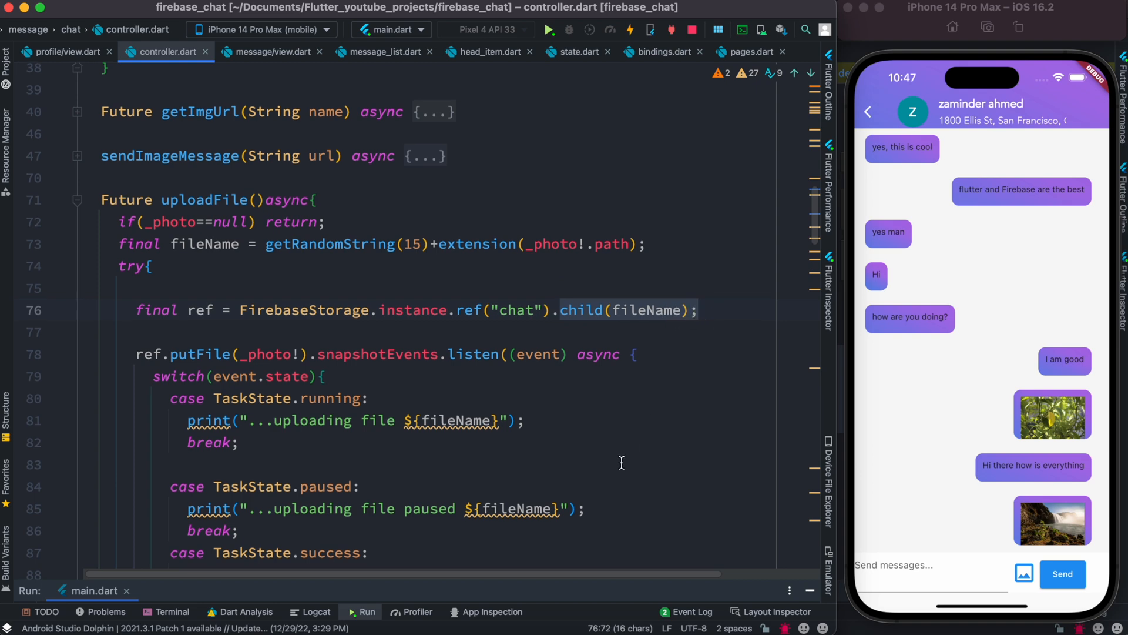
{"action": "scroll", "scroll_direction": "down", "scroll_amount": 3}
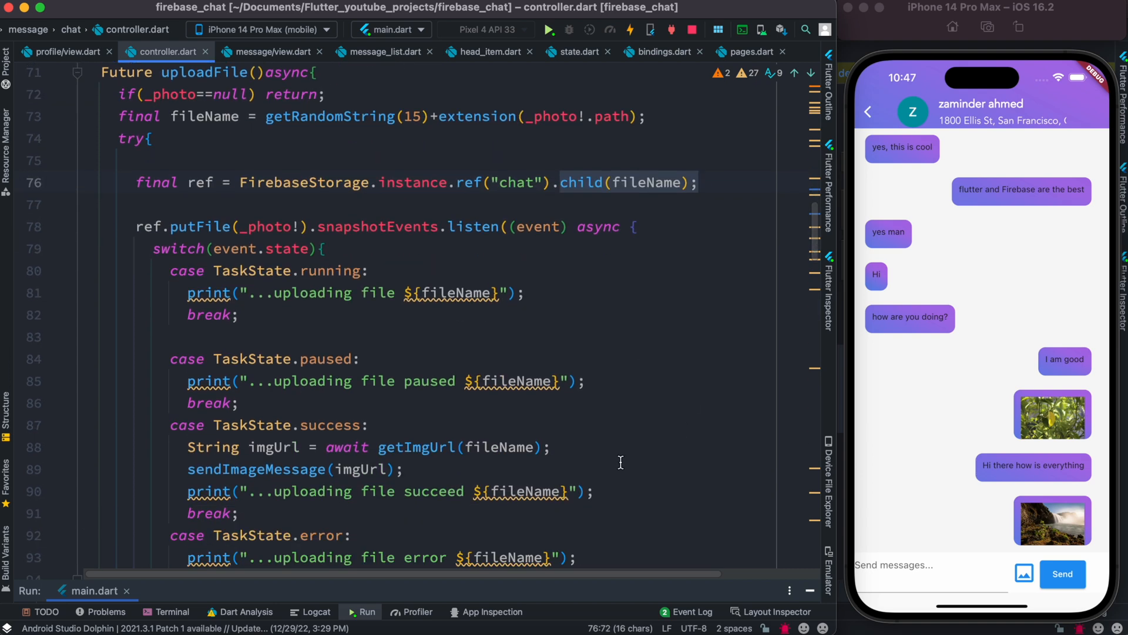
{"action": "mouse_move", "coordinate": [115, 243]}
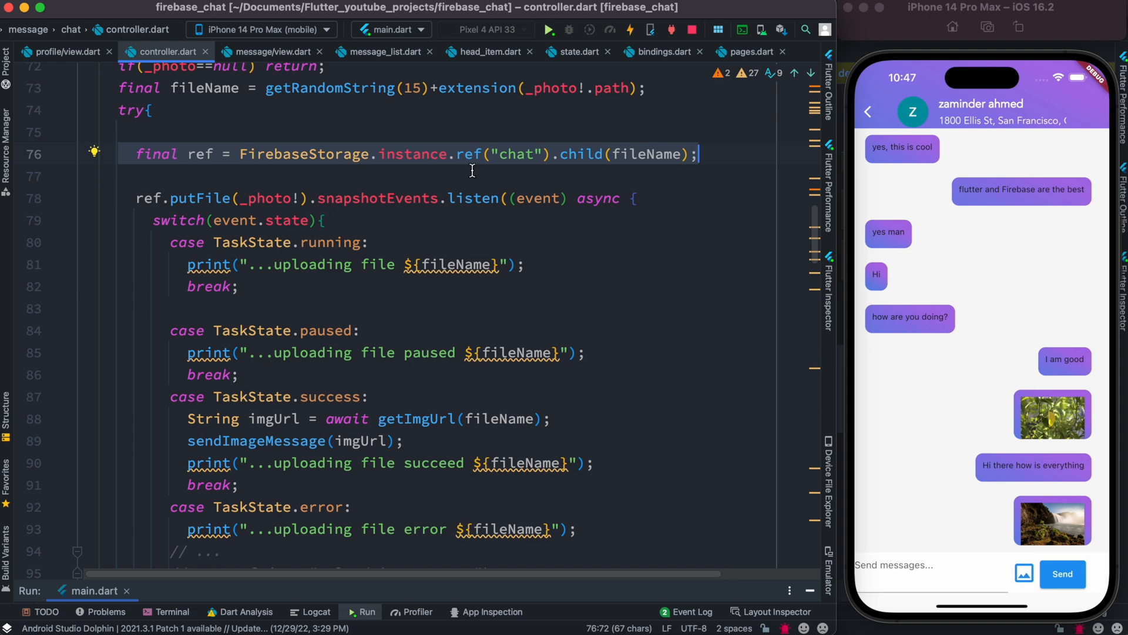
{"action": "mouse_move", "coordinate": [515, 155]}
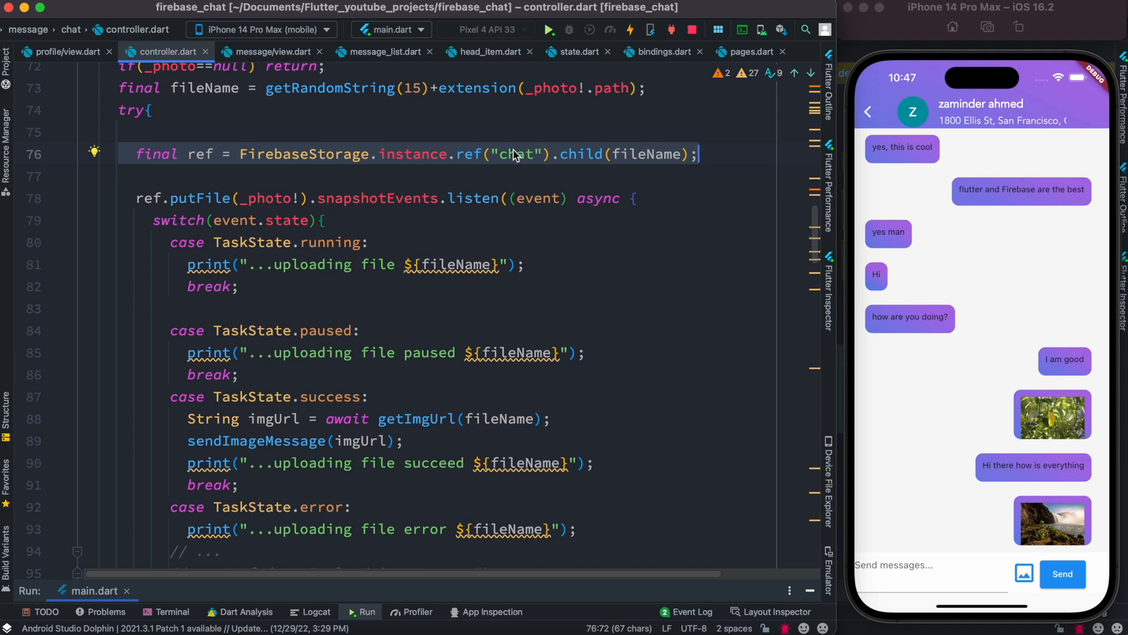
{"action": "mouse_move", "coordinate": [493, 164]}
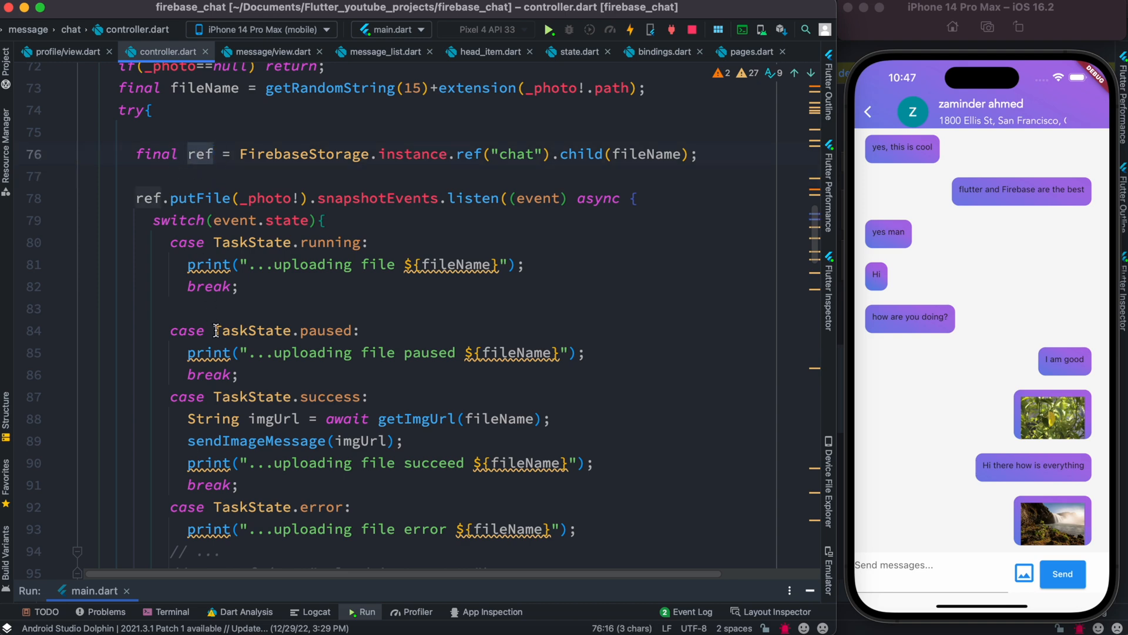
{"action": "scroll", "scroll_direction": "up", "scroll_amount": 3}
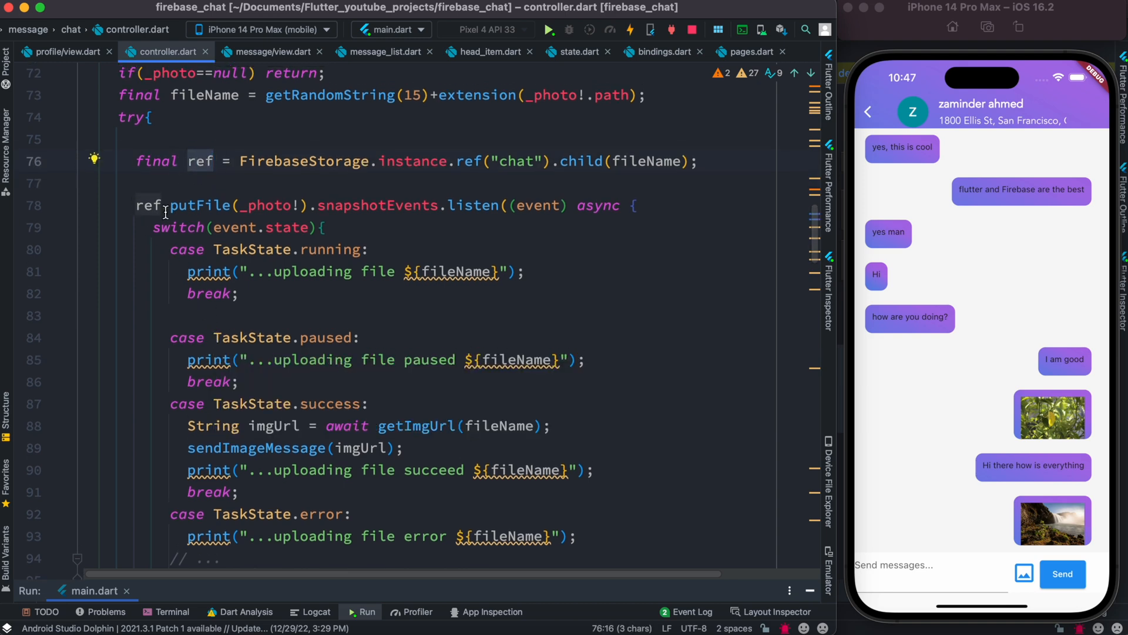
{"action": "mouse_move", "coordinate": [199, 204]}
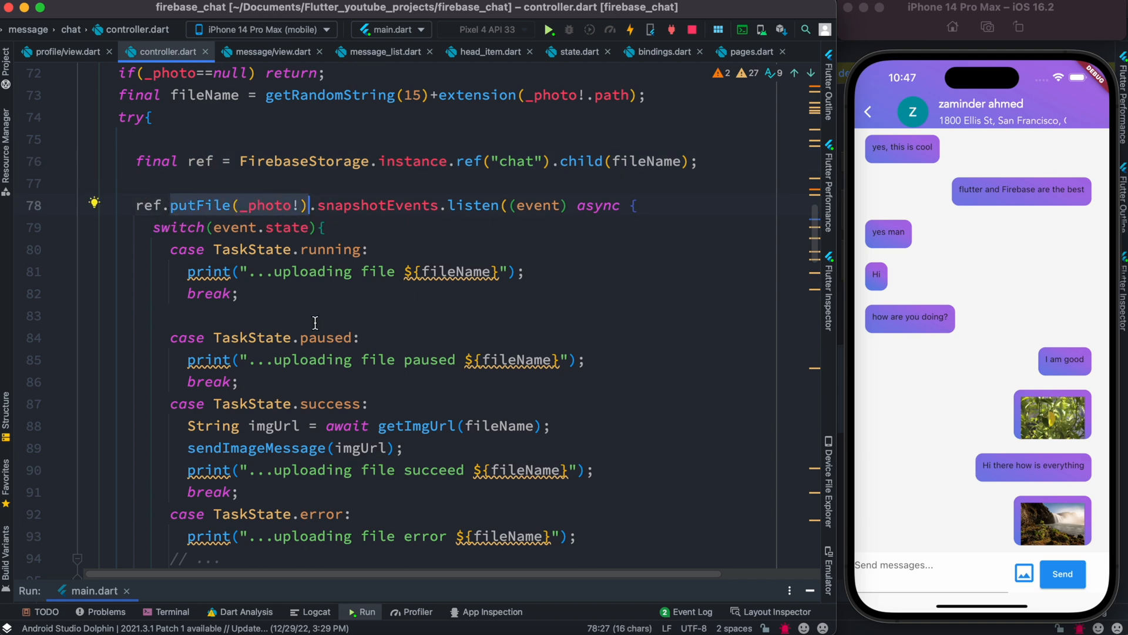
{"action": "mouse_move", "coordinate": [386, 284]}
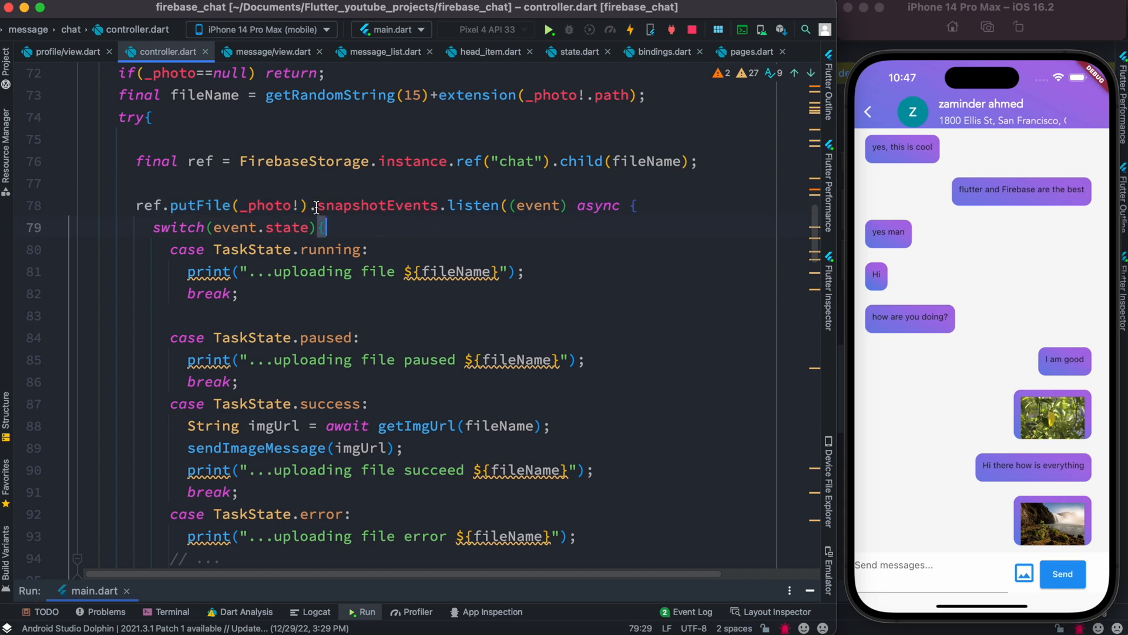
{"action": "left_click", "coordinate": [309, 205]}
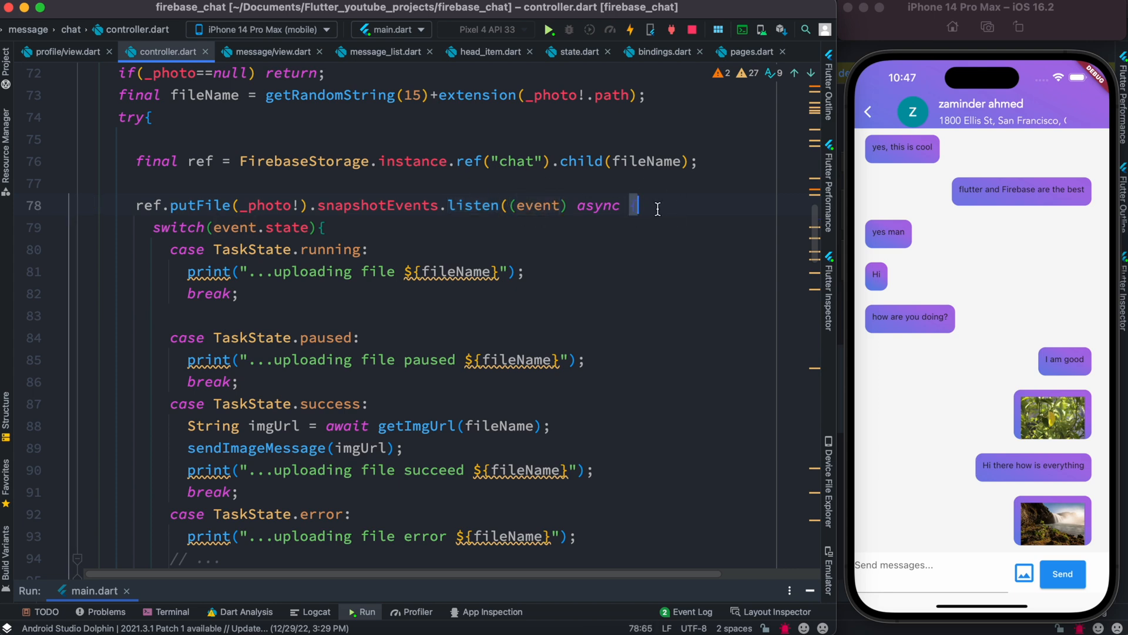
{"action": "scroll", "scroll_direction": "down", "scroll_amount": 3}
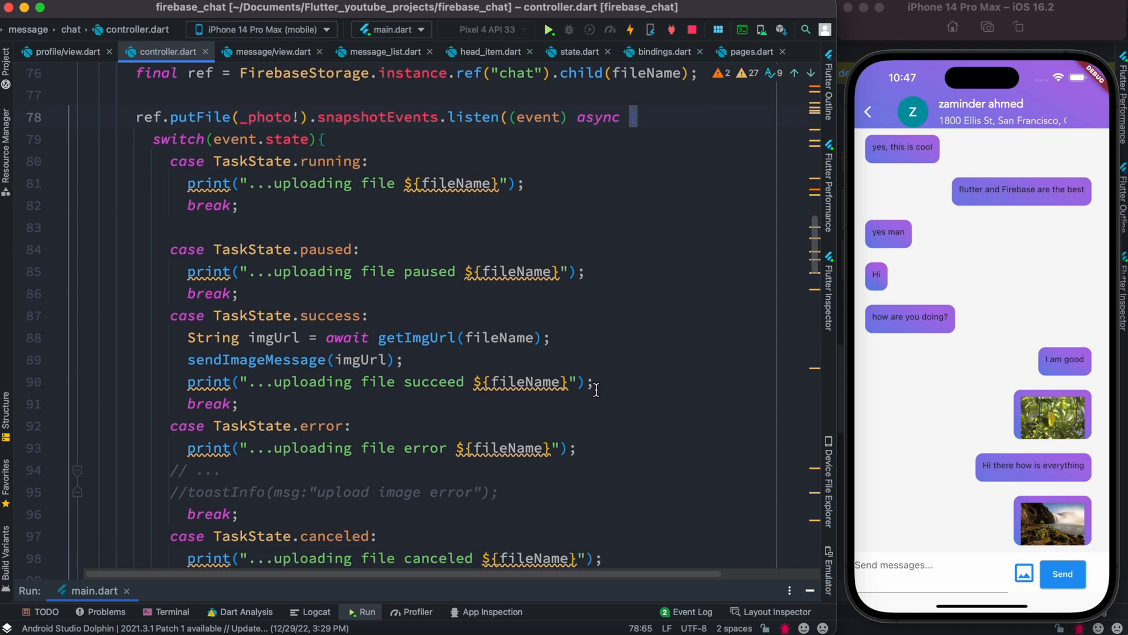
{"action": "scroll", "scroll_direction": "up", "scroll_amount": 3}
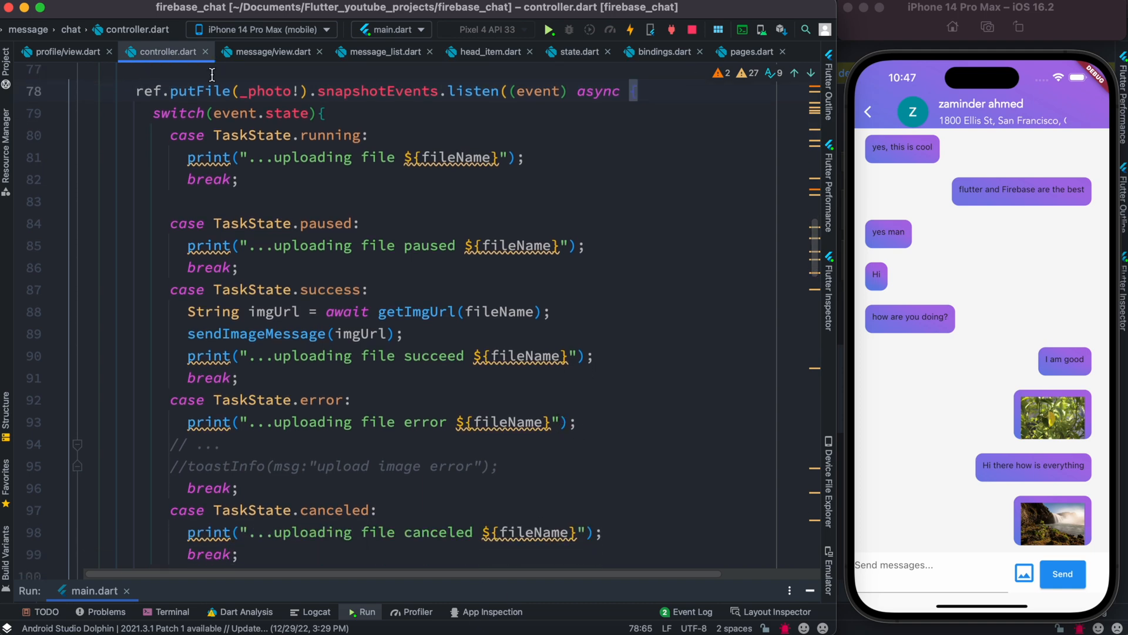
{"action": "scroll", "scroll_direction": "down", "scroll_amount": 3}
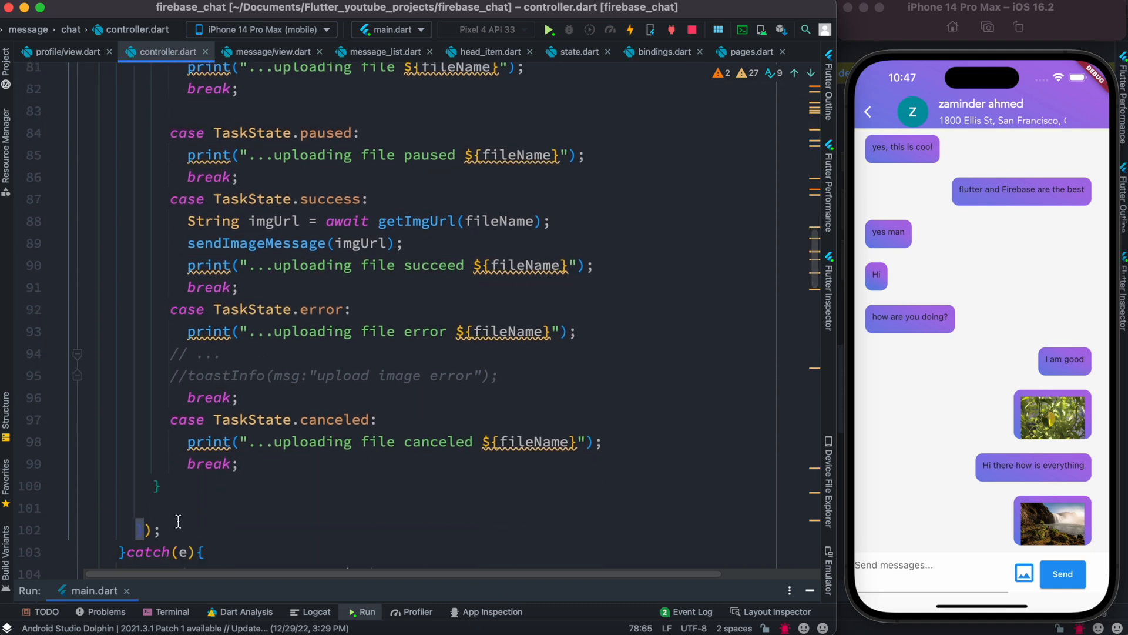
{"action": "scroll", "scroll_direction": "up", "scroll_amount": 3}
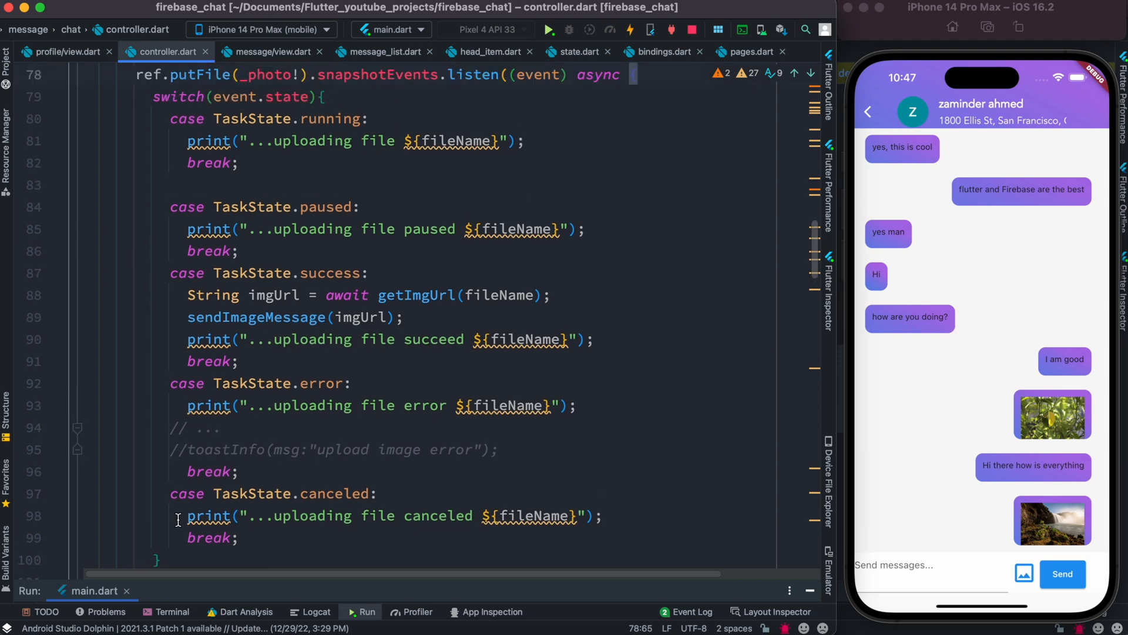
{"action": "scroll", "scroll_direction": "up", "scroll_amount": 3}
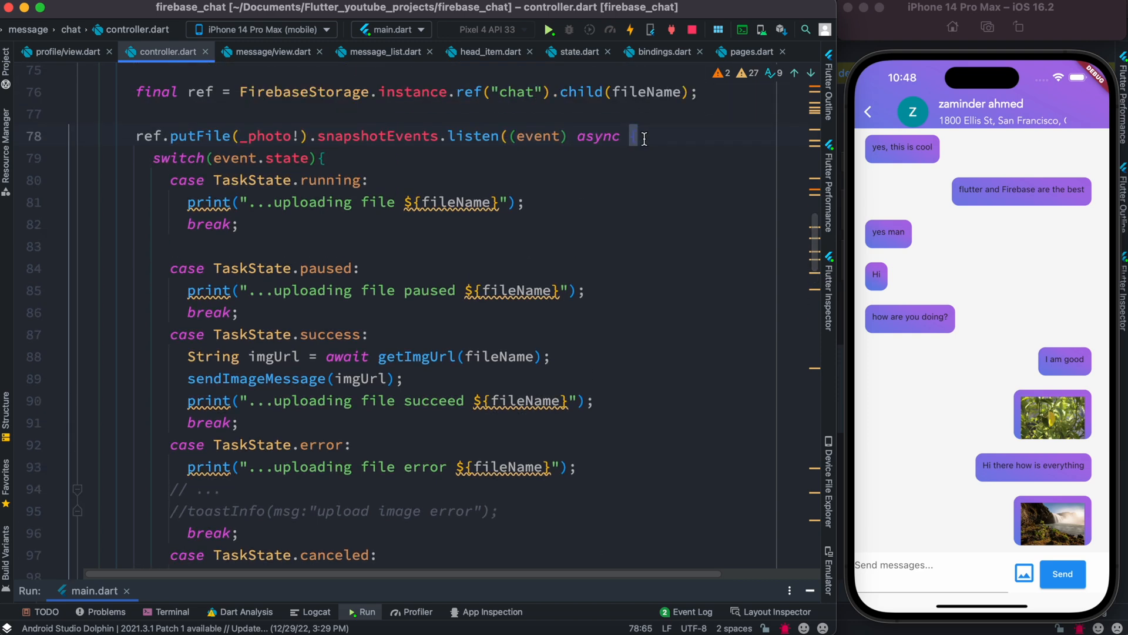
{"action": "scroll", "scroll_direction": "up", "scroll_amount": 3}
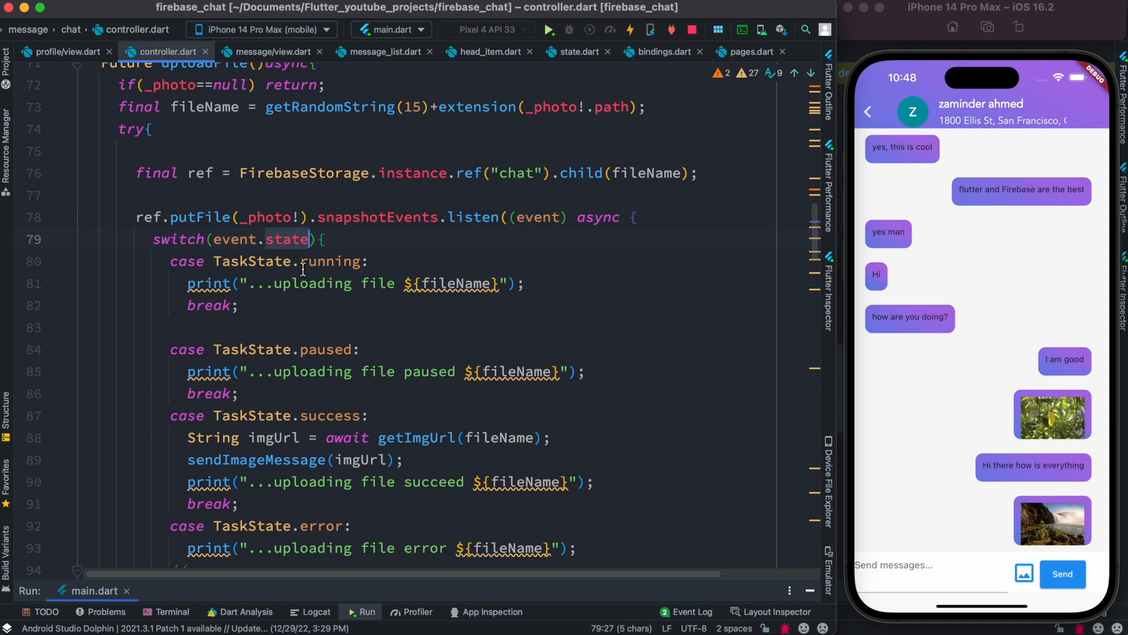
{"action": "mouse_move", "coordinate": [286, 238]}
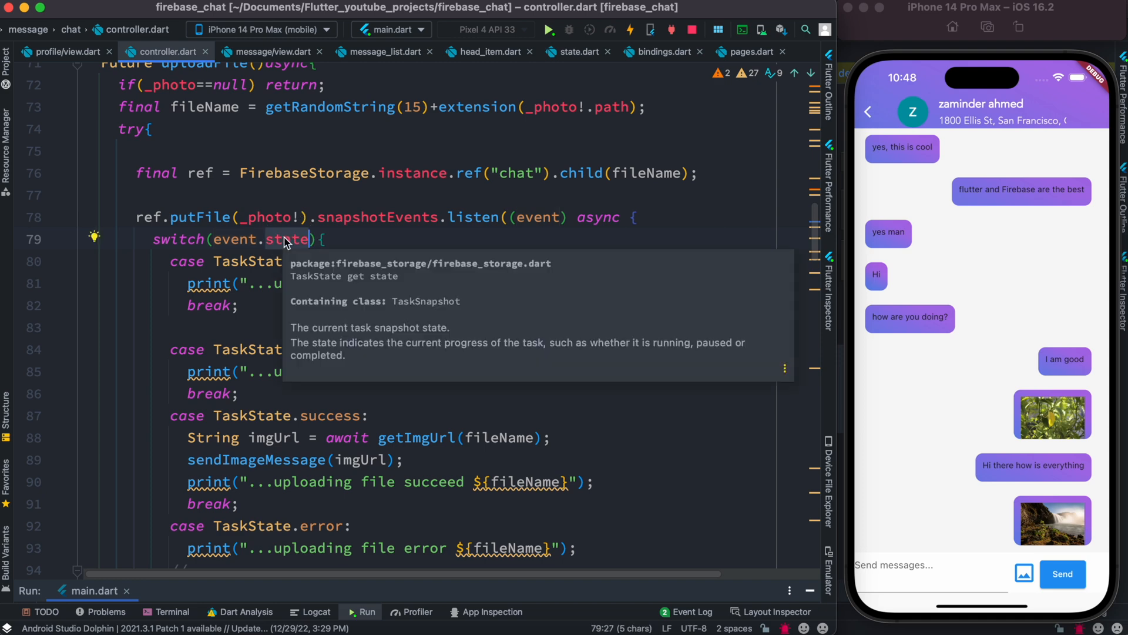
{"action": "mouse_move", "coordinate": [407, 341]}
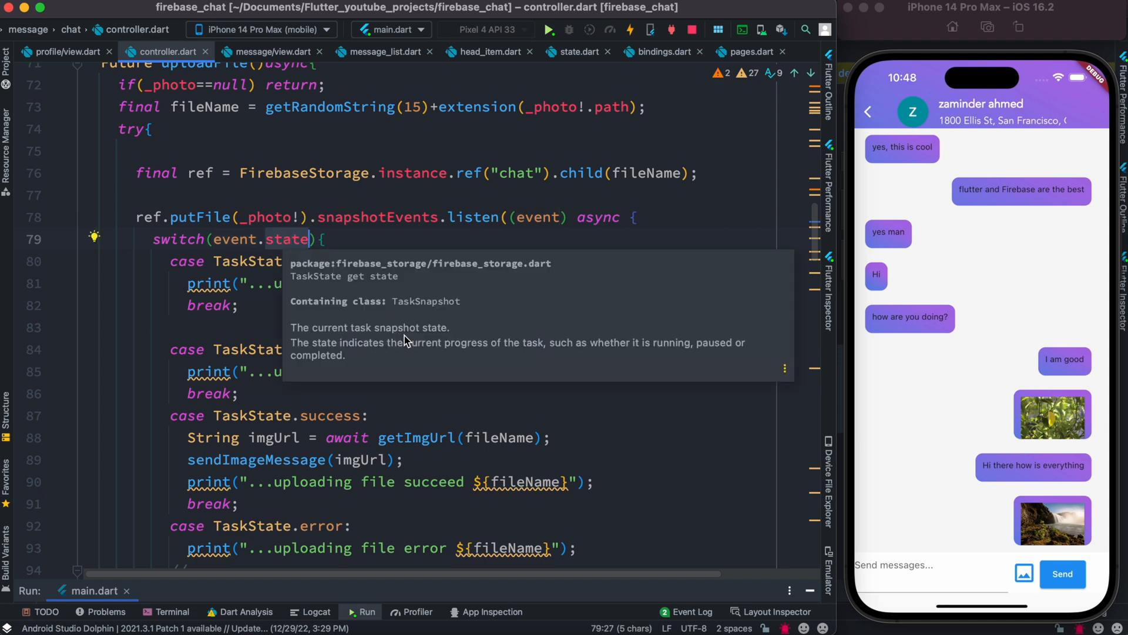
{"action": "mouse_move", "coordinate": [400, 336]}
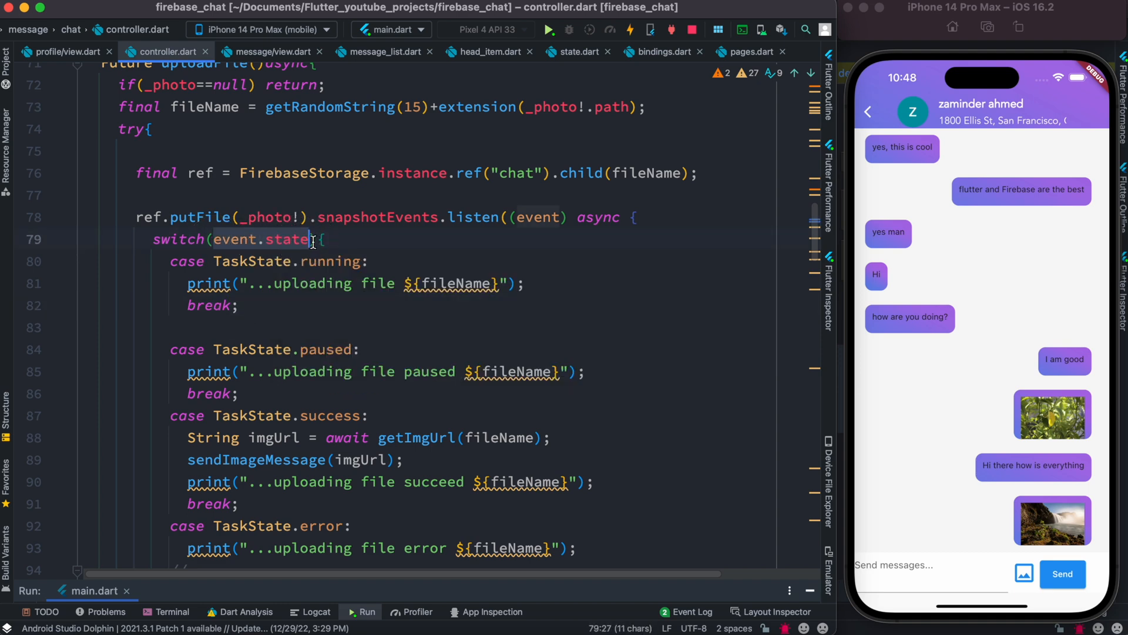
{"action": "scroll", "scroll_direction": "down", "scroll_amount": 3}
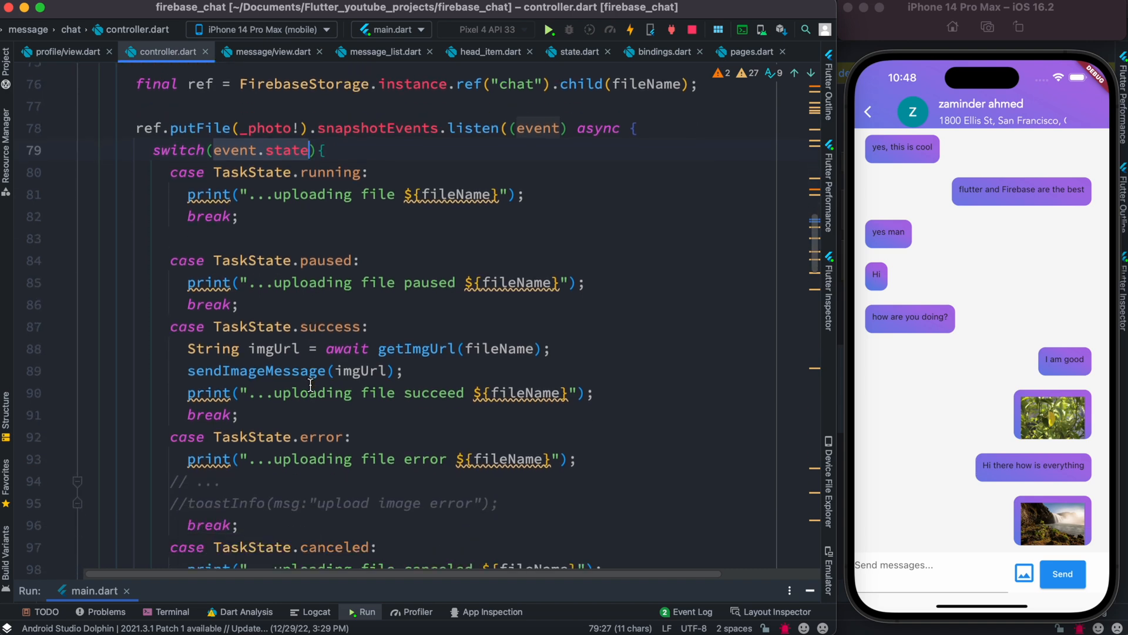
{"action": "left_click", "coordinate": [325, 150]}
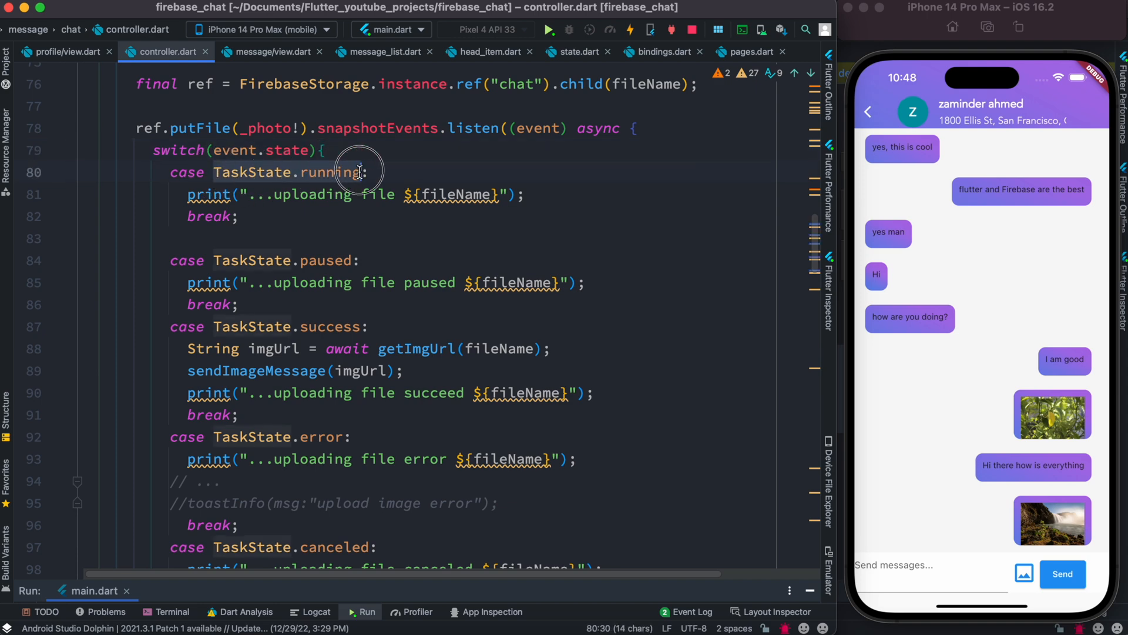
{"action": "left_click", "coordinate": [214, 261]}
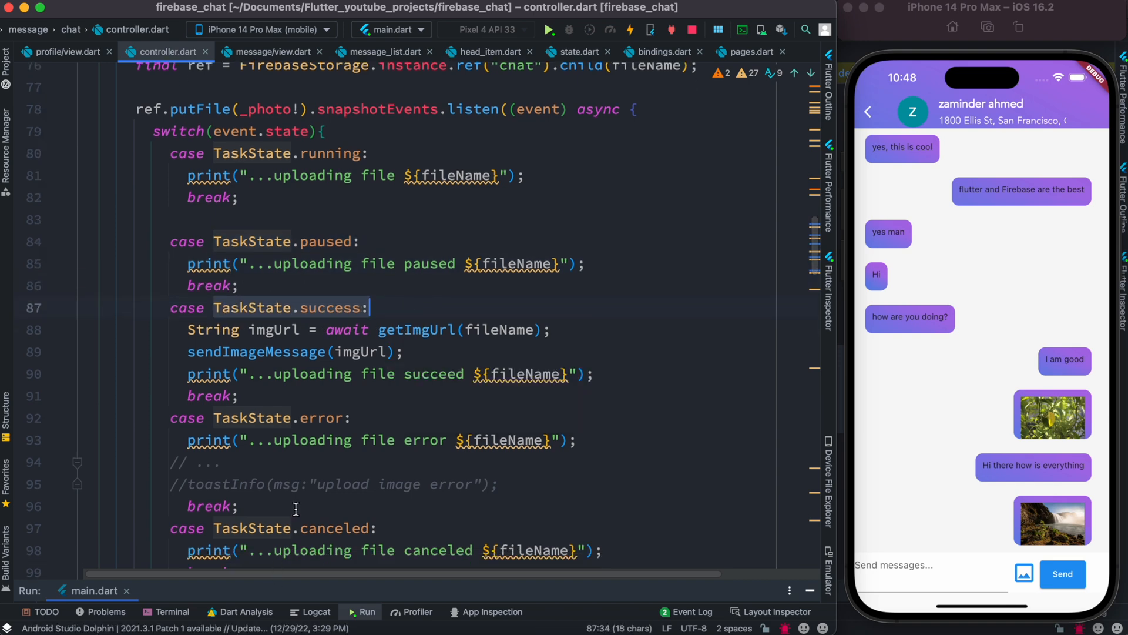
{"action": "scroll", "scroll_direction": "up", "scroll_amount": 3}
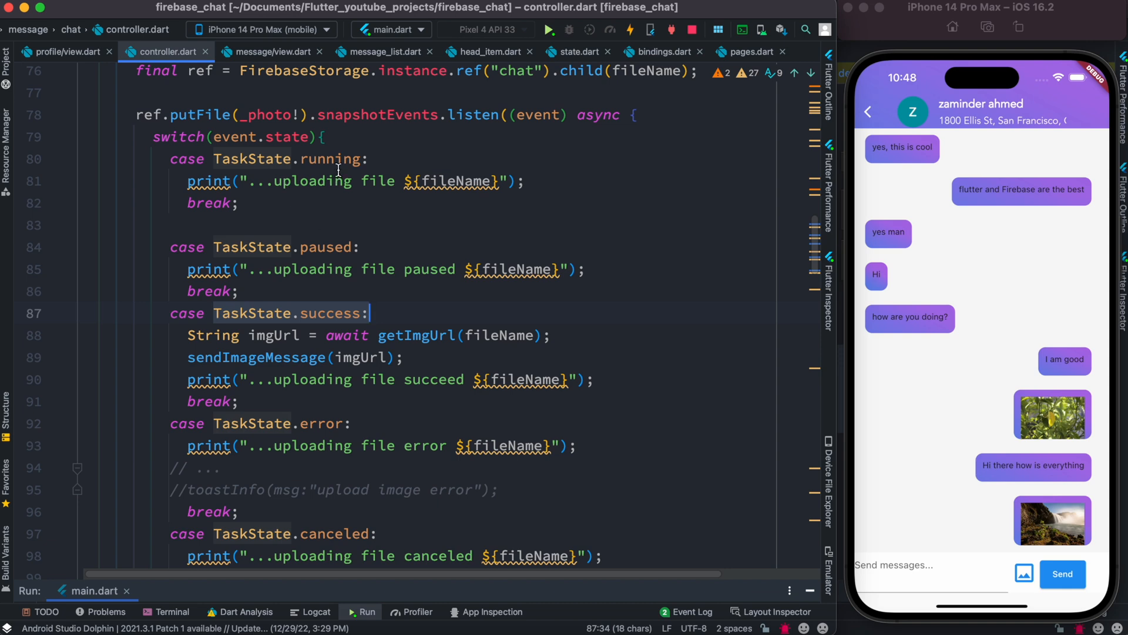
{"action": "mouse_move", "coordinate": [317, 406]}
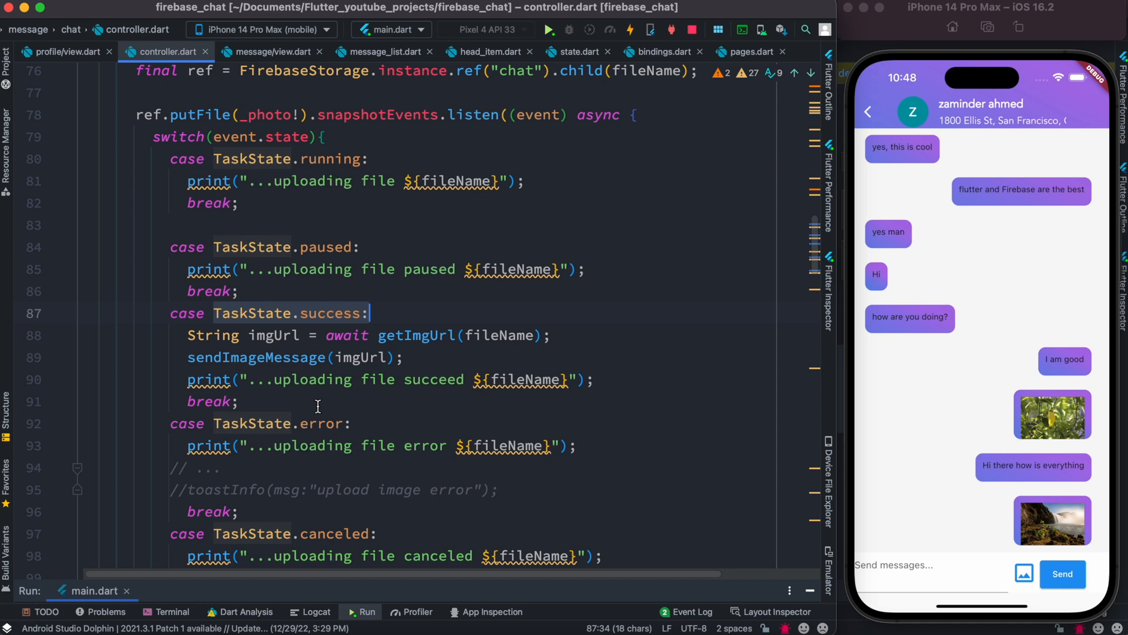
{"action": "left_click", "coordinate": [505, 380]}
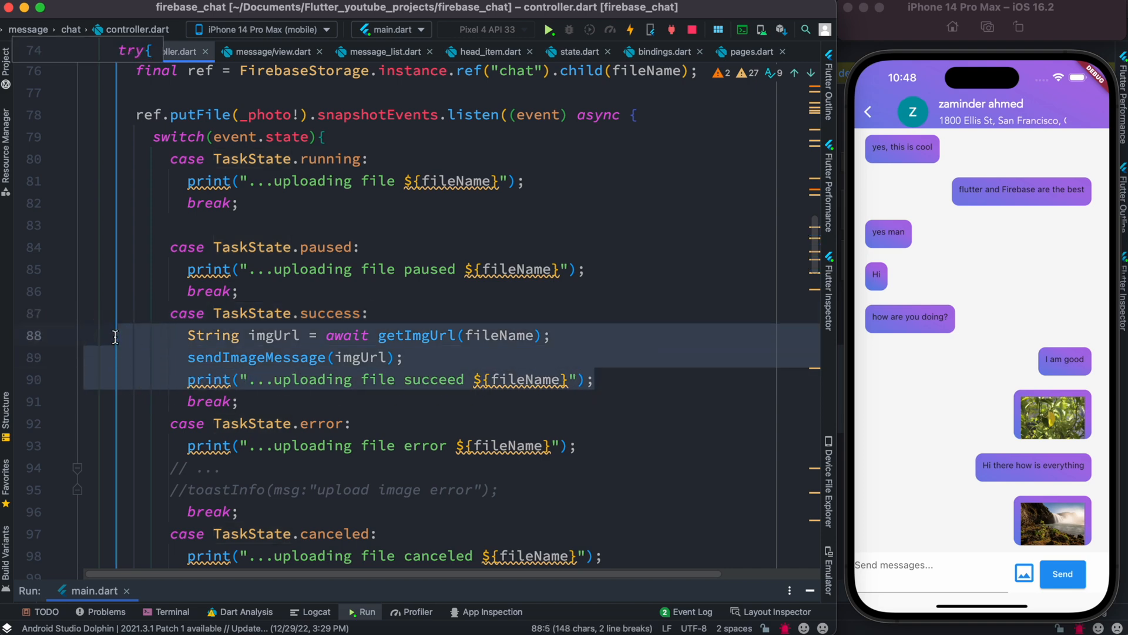
{"action": "mouse_move", "coordinate": [360, 349]}
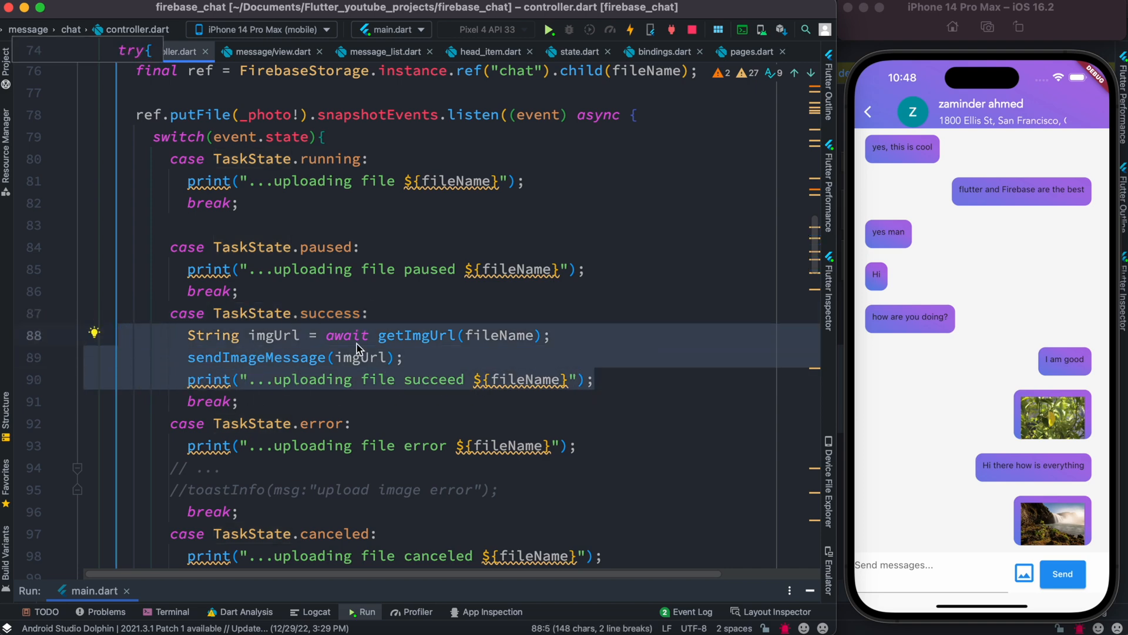
{"action": "mouse_move", "coordinate": [543, 394]}
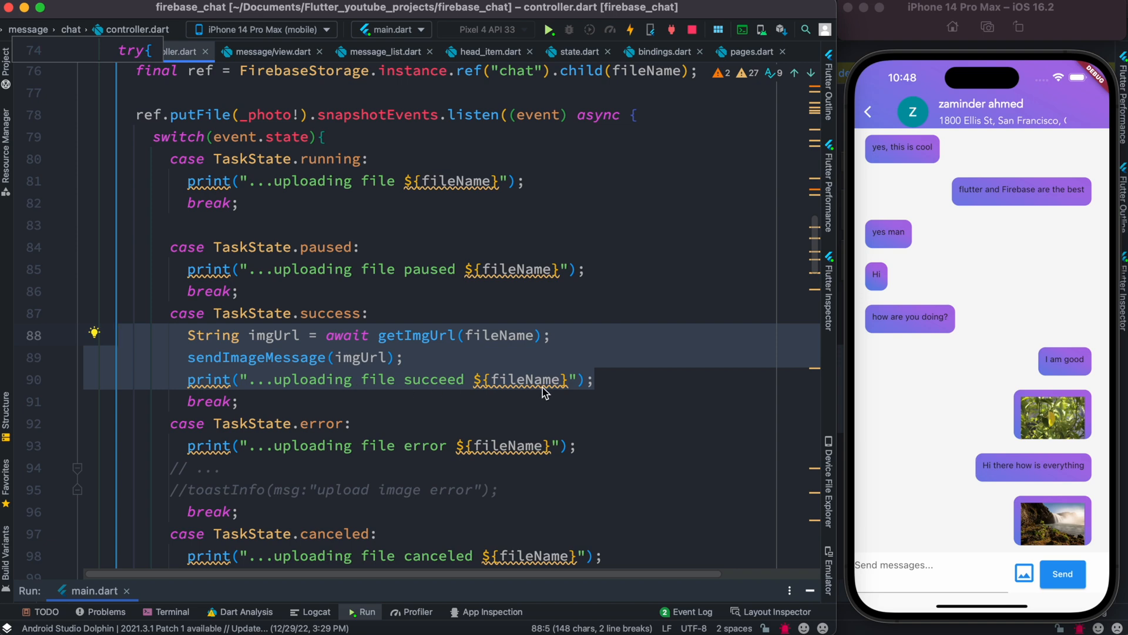
{"action": "mouse_move", "coordinate": [364, 417]}
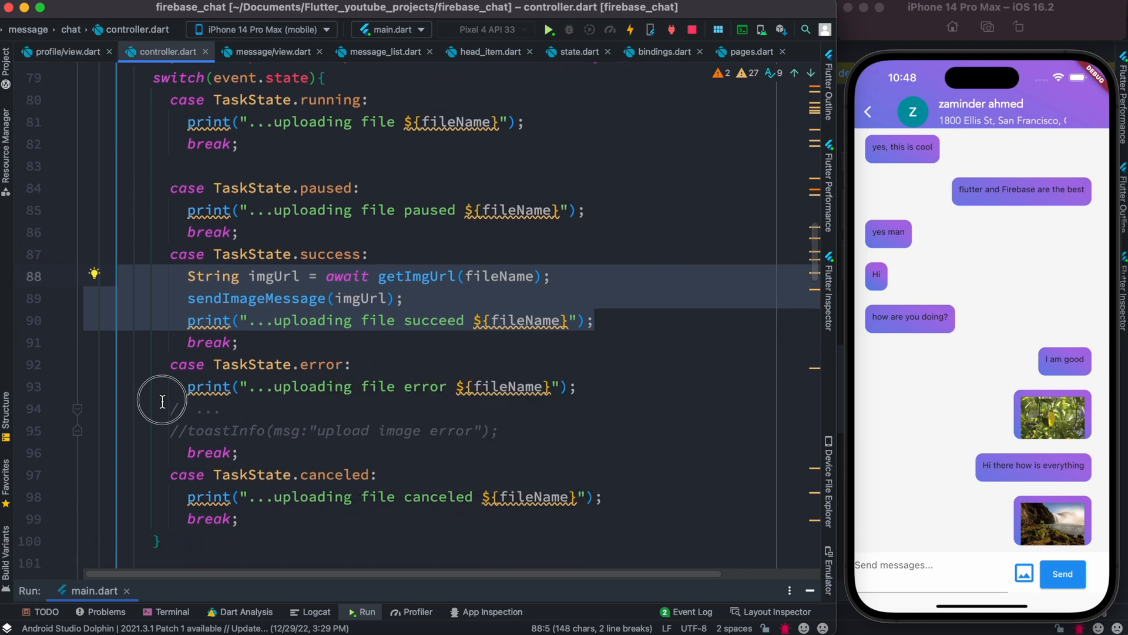
{"action": "left_click", "coordinate": [203, 496]}
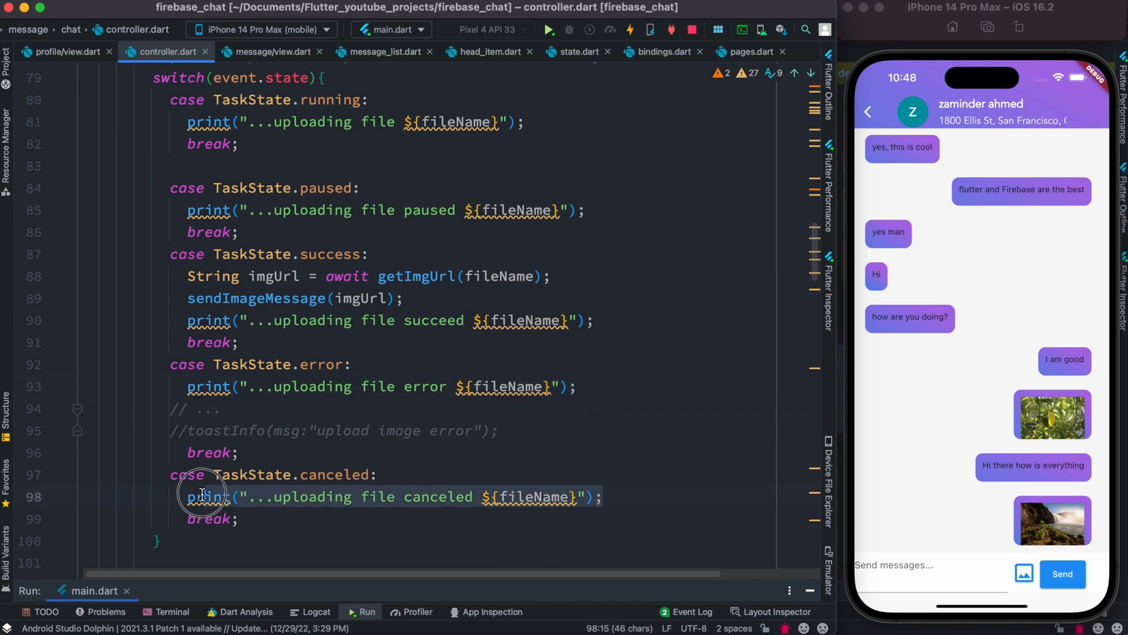
{"action": "scroll", "scroll_direction": "down", "scroll_amount": 3}
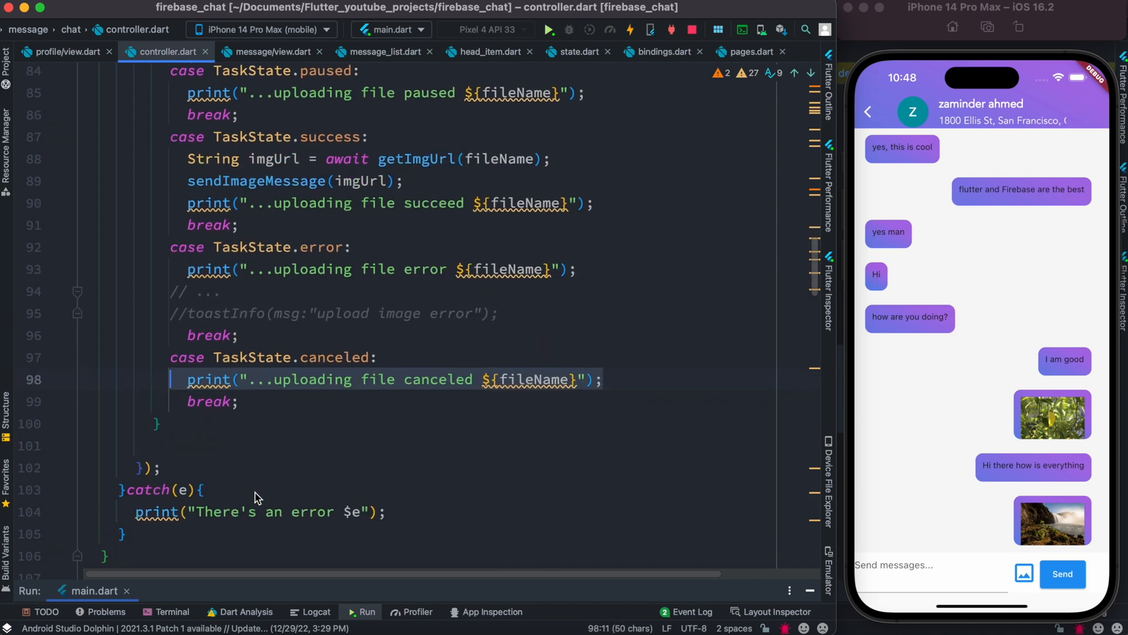
{"action": "scroll", "scroll_direction": "up", "scroll_amount": 3}
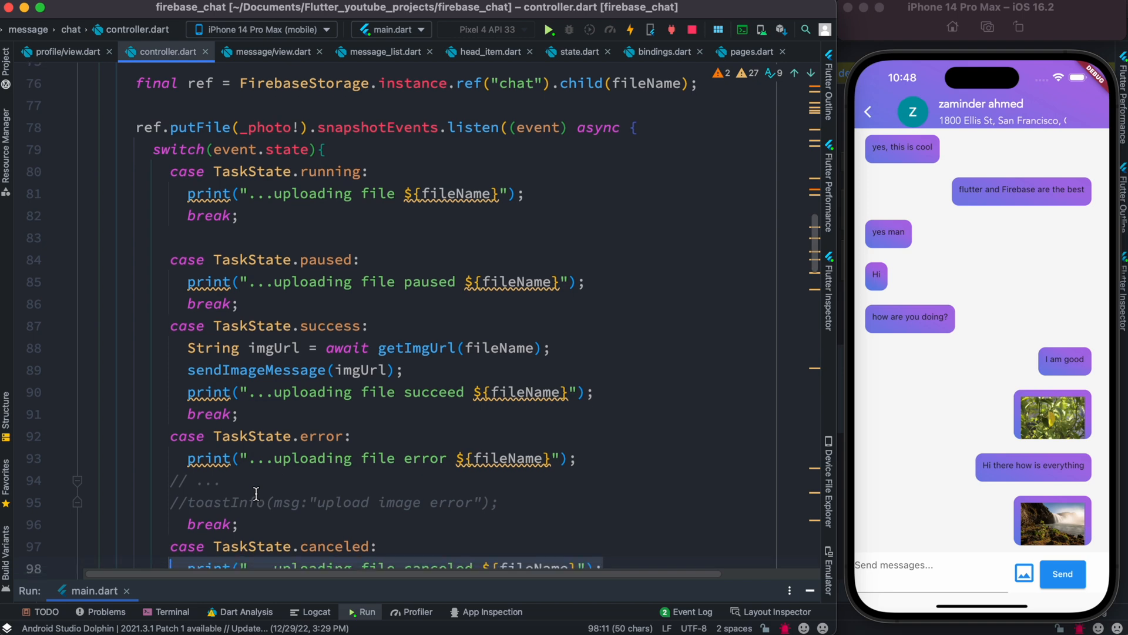
{"action": "scroll", "scroll_direction": "down", "scroll_amount": 3}
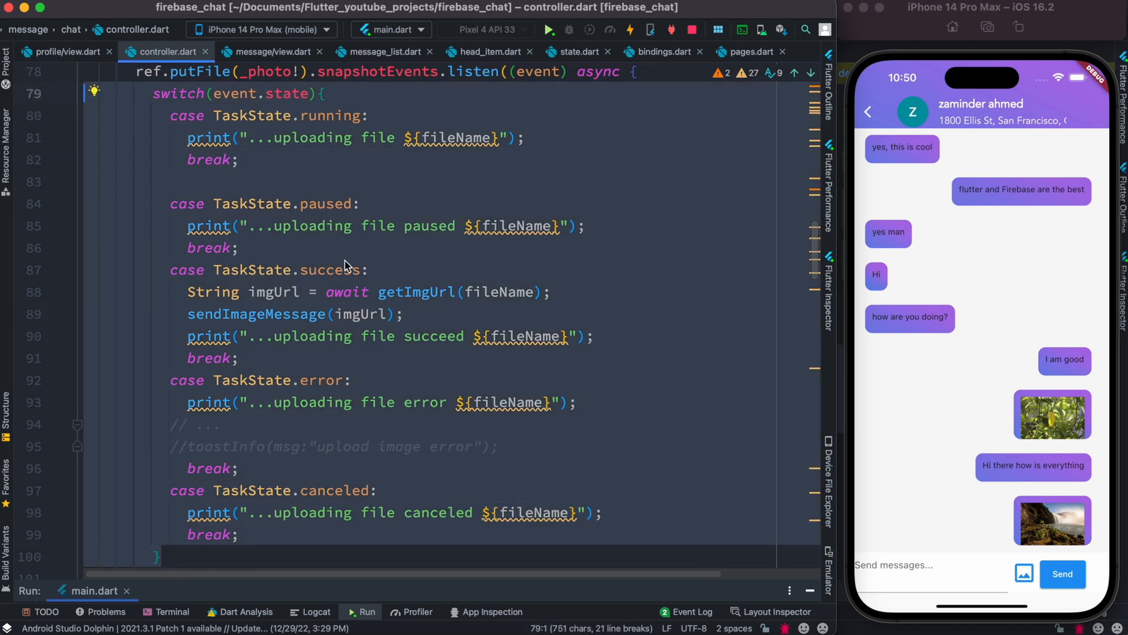
- Highlight the success case lines and reveal the Run console's upload logs
{"action": "left_click", "coordinate": [346, 336]}
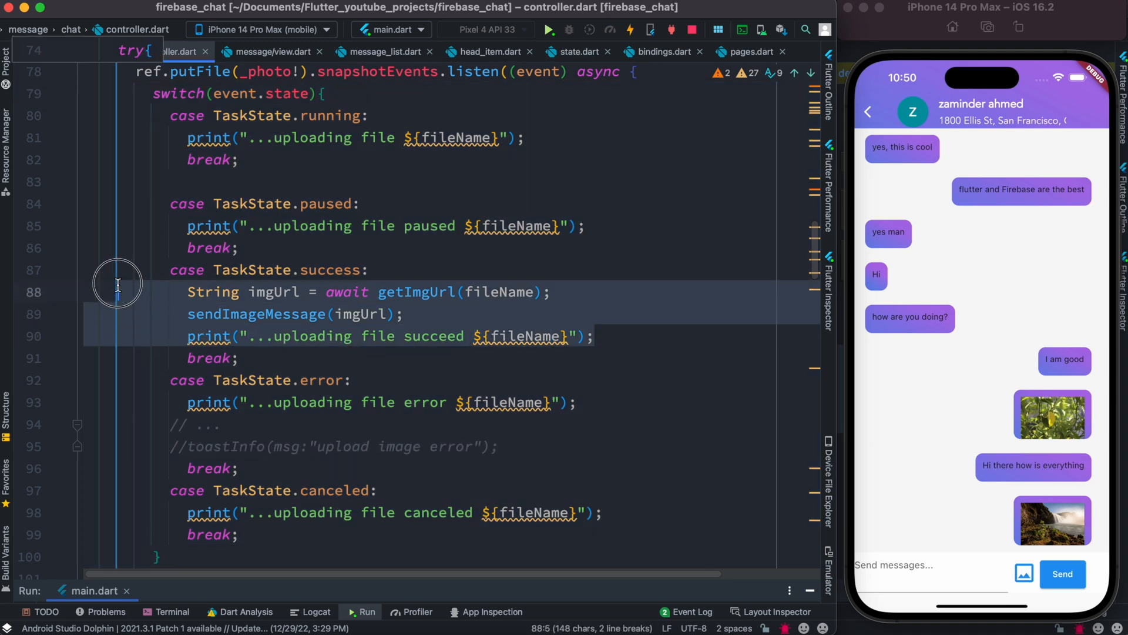
{"action": "left_click", "coordinate": [187, 314]}
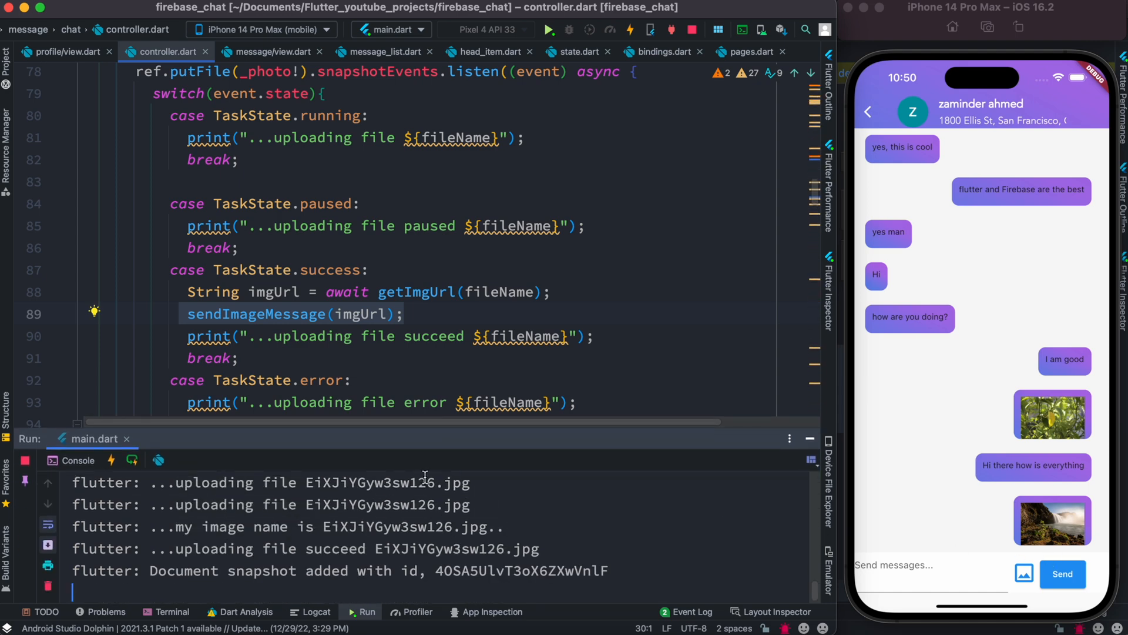
{"action": "mouse_move", "coordinate": [361, 435]}
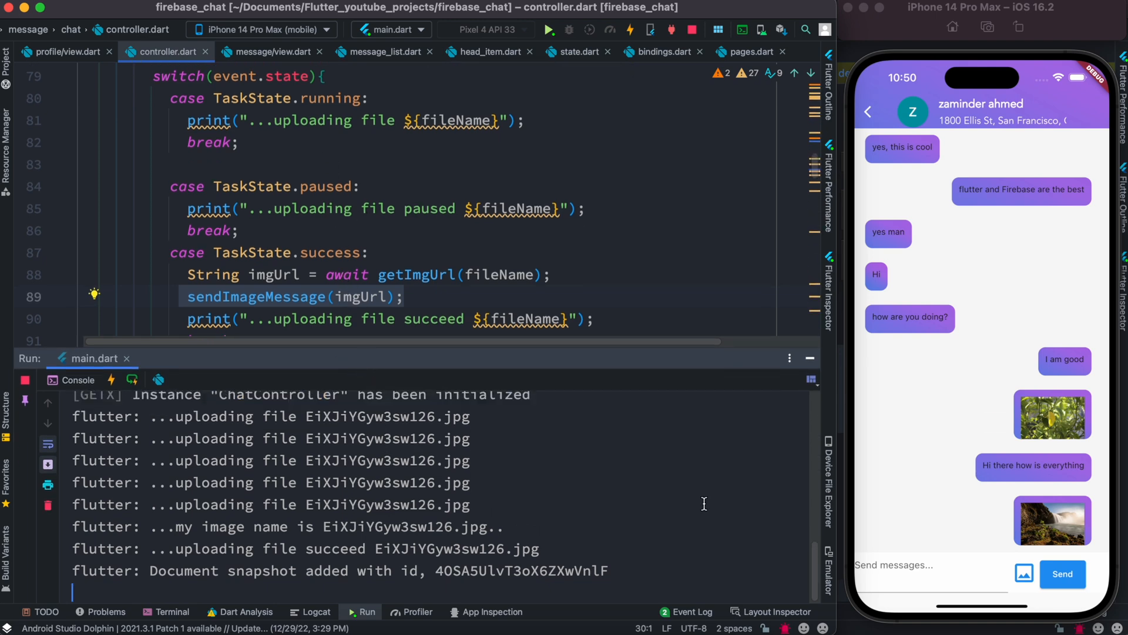
- Bring up the gallery-or-camera image source choice in the simulator chat
{"action": "left_click", "coordinate": [1023, 573]}
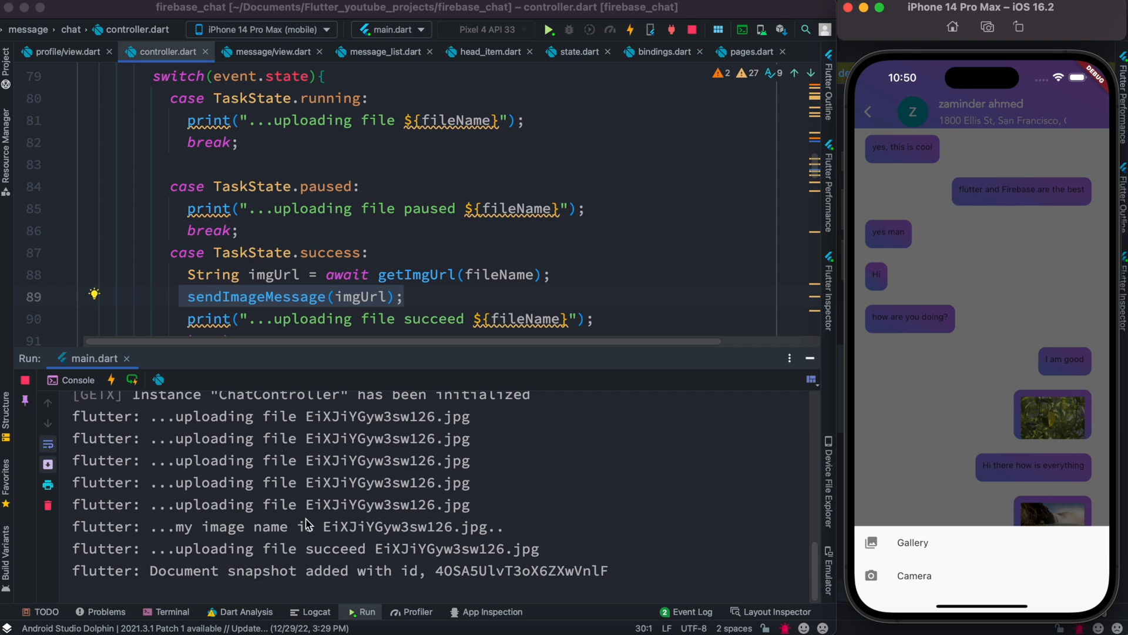
{"action": "mouse_move", "coordinate": [385, 237]}
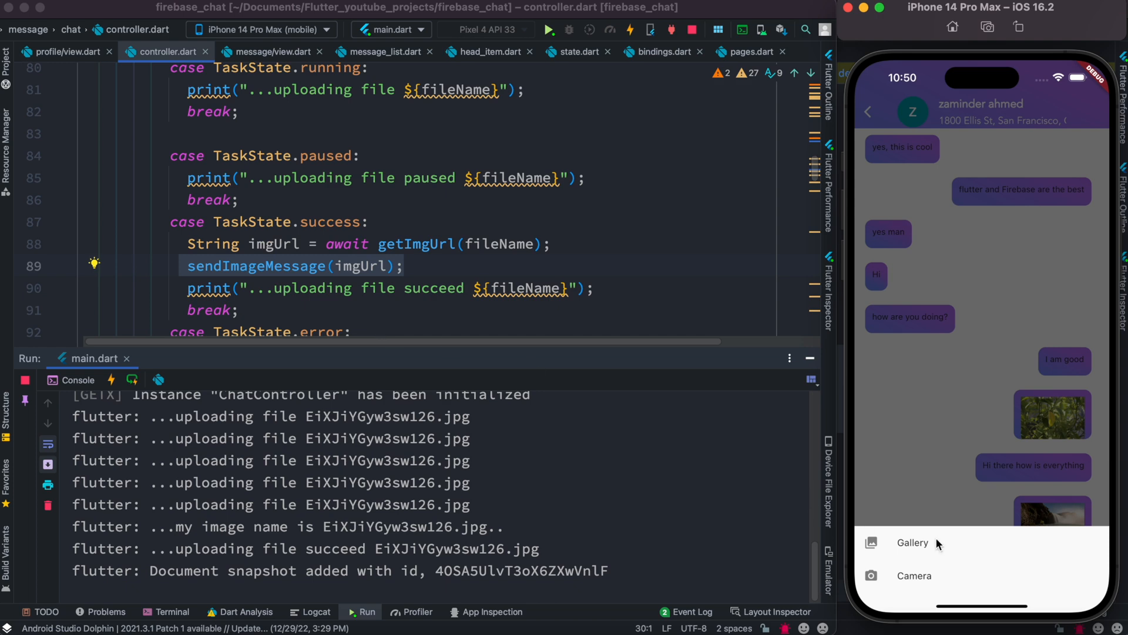
- Send a third gallery photo and watch its uploading and succeed log lines
{"action": "left_click", "coordinate": [912, 543]}
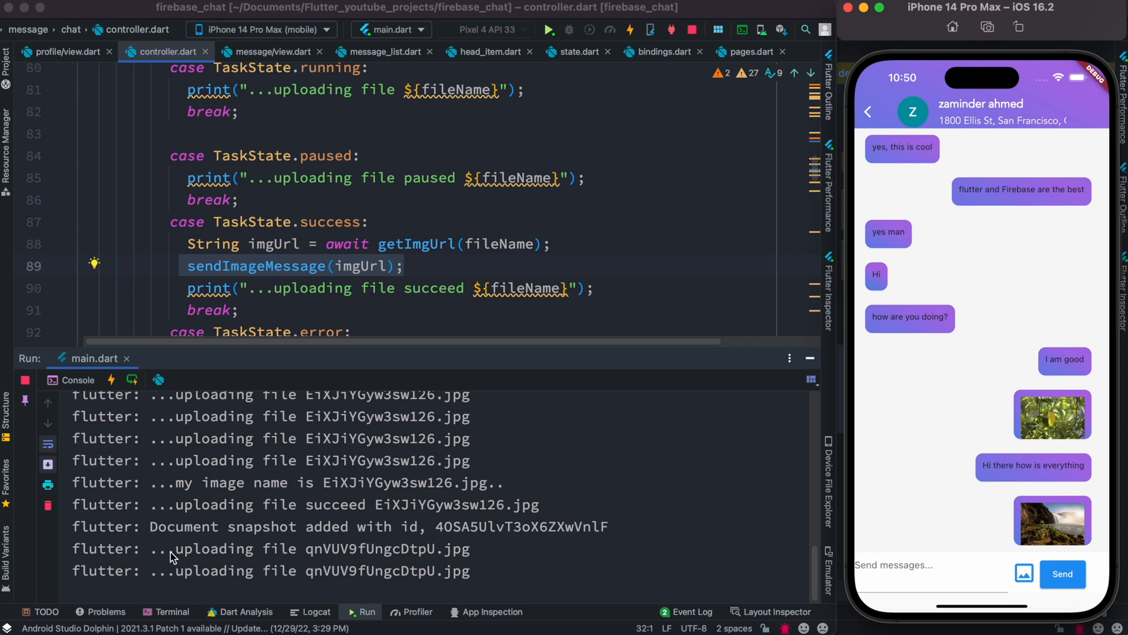
{"action": "scroll", "scroll_direction": "down", "scroll_amount": 3}
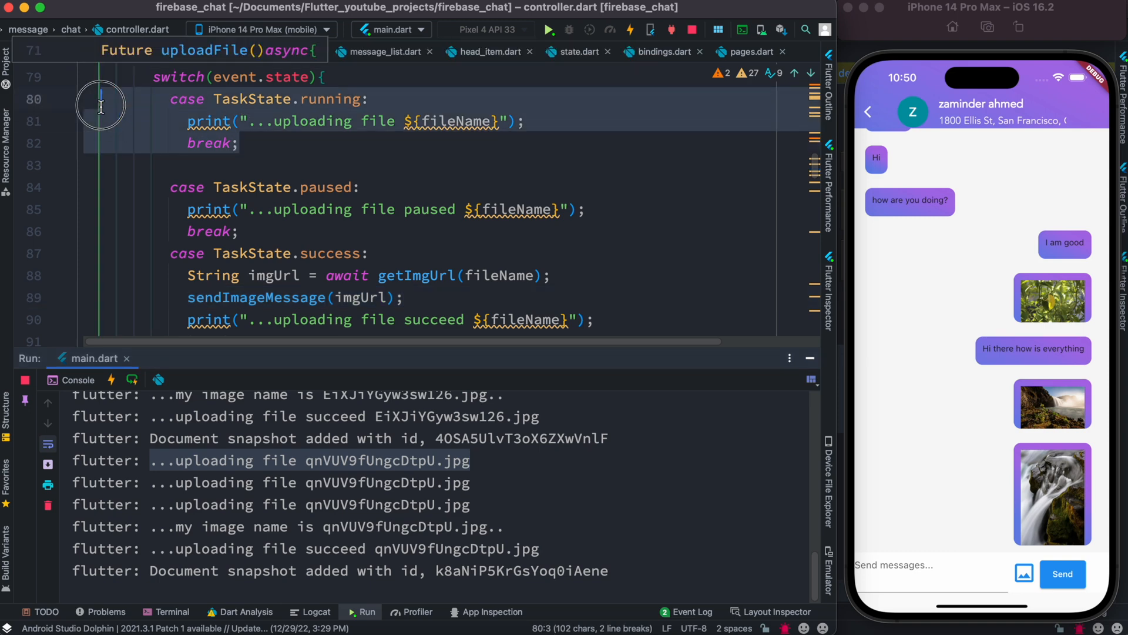
- Highlight the running case code and repeated uploading logs, then collapse the Run console
{"action": "left_click", "coordinate": [141, 461]}
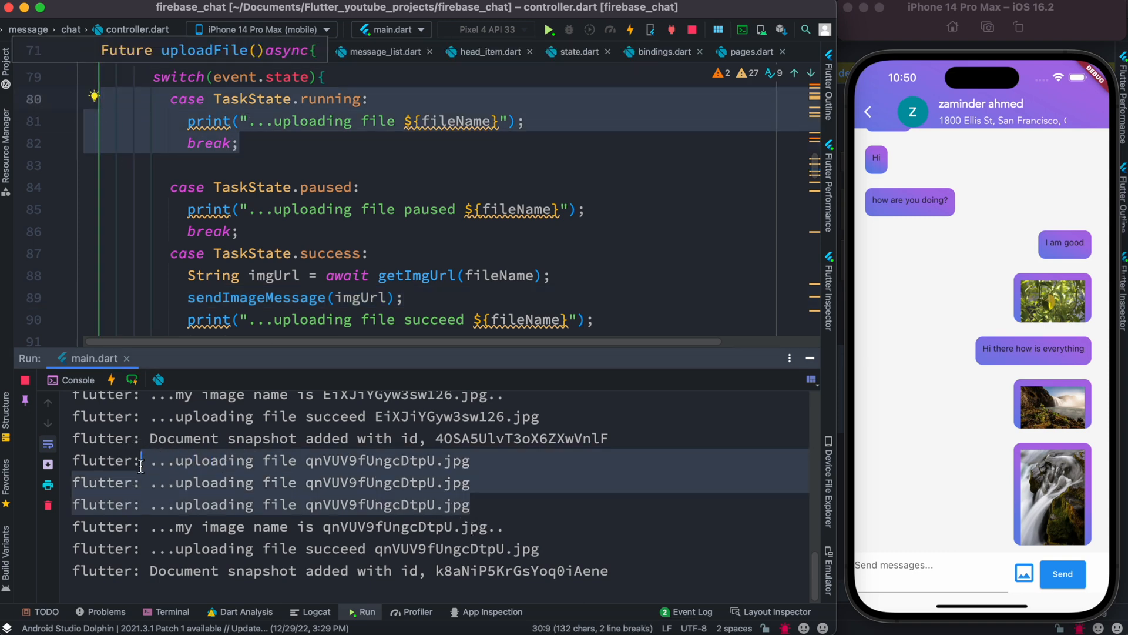
{"action": "left_click", "coordinate": [128, 121]}
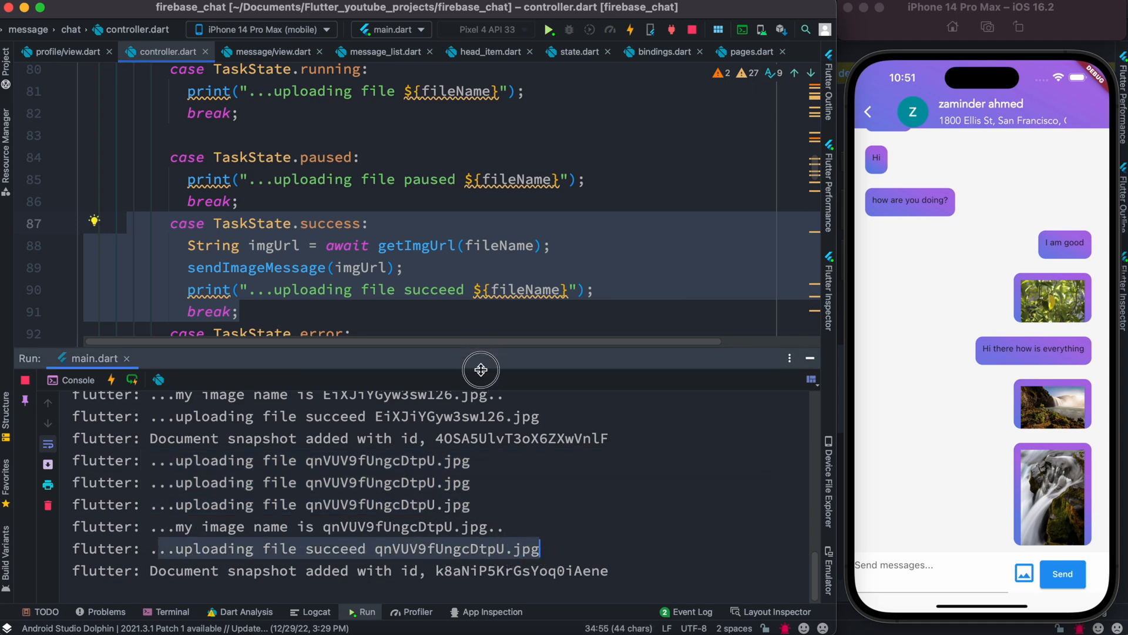
{"action": "left_click", "coordinate": [809, 357]}
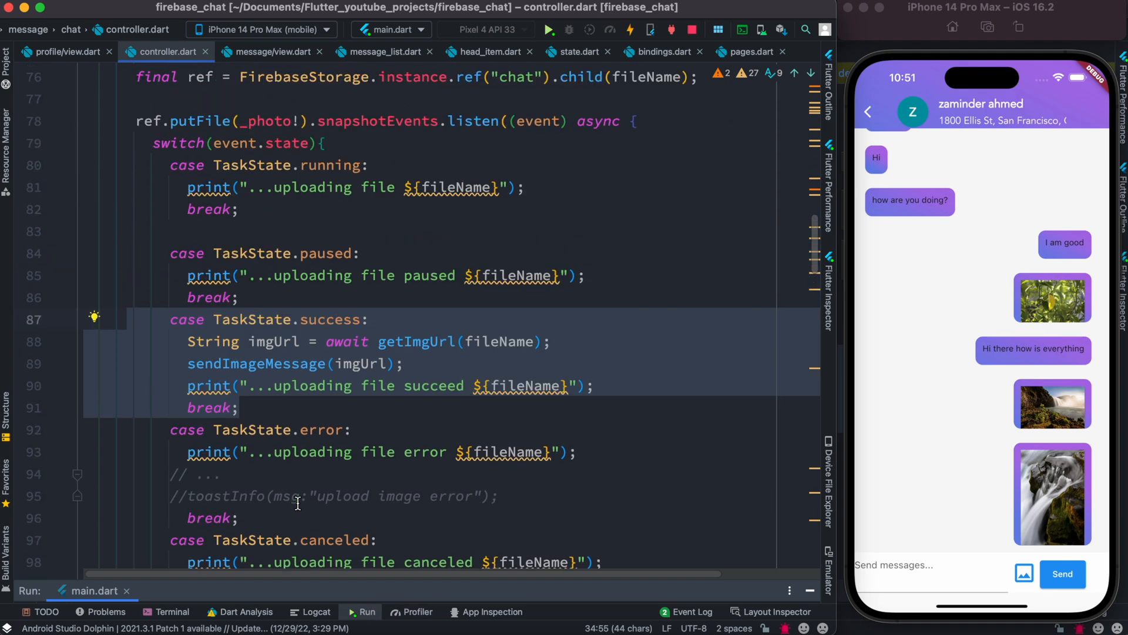
{"action": "scroll", "scroll_direction": "up", "scroll_amount": 3}
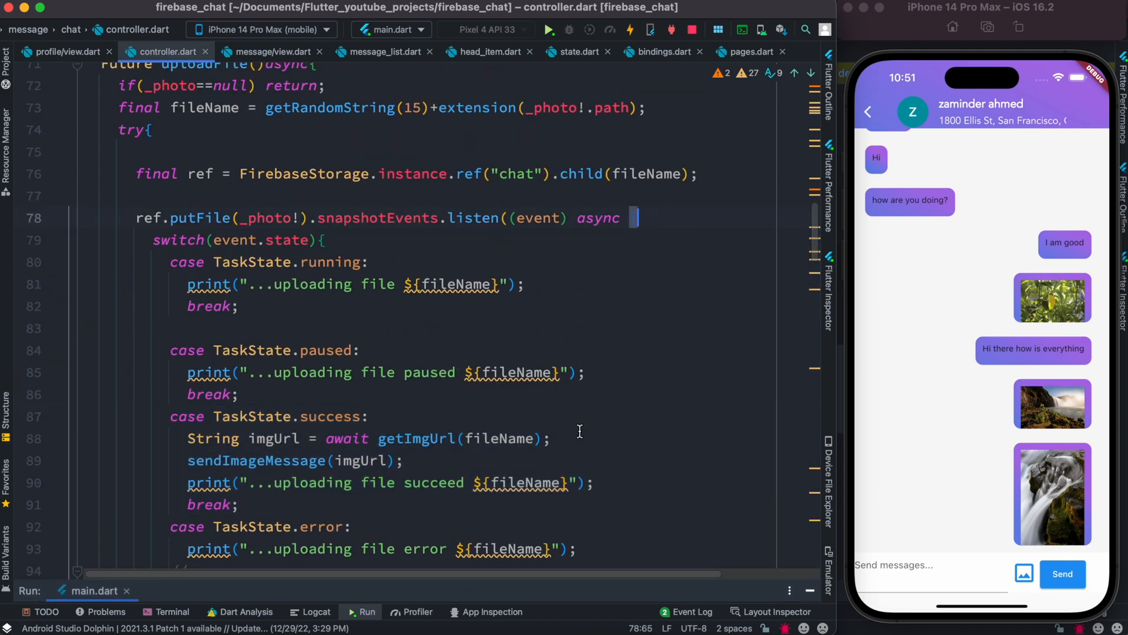
{"action": "scroll", "scroll_direction": "down", "scroll_amount": 3}
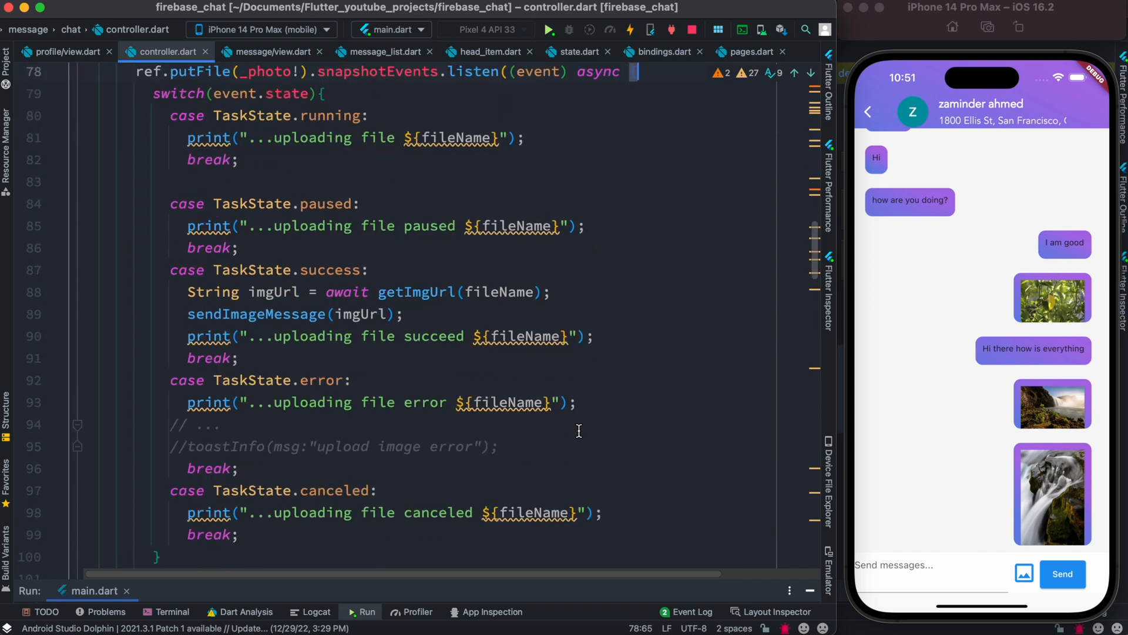
{"action": "scroll", "scroll_direction": "up", "scroll_amount": 3}
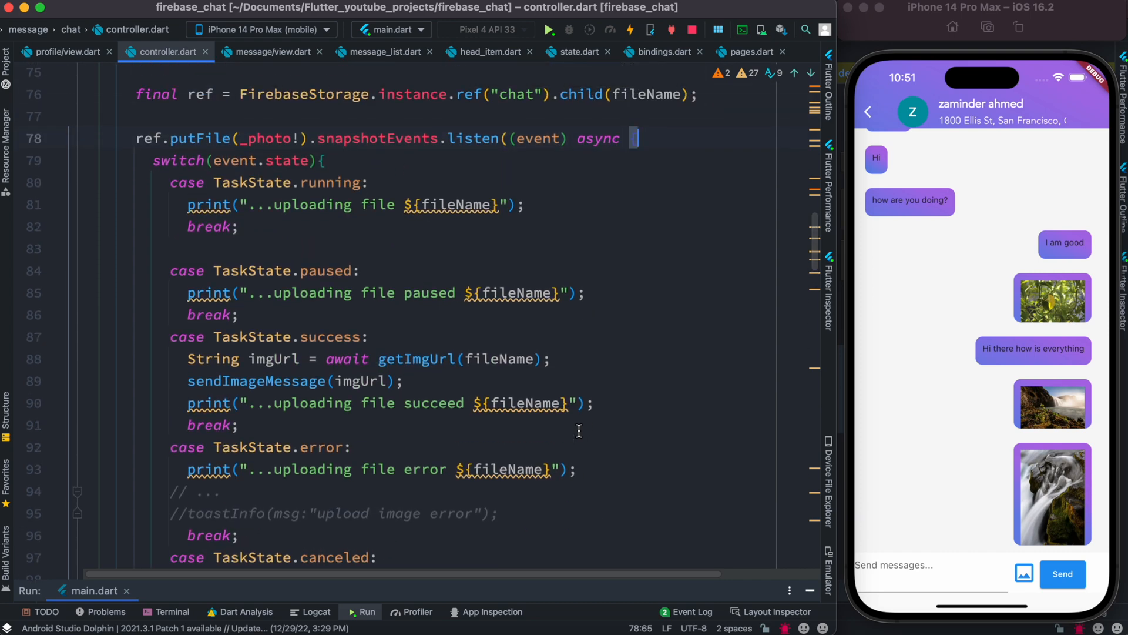
{"action": "left_click", "coordinate": [525, 204]}
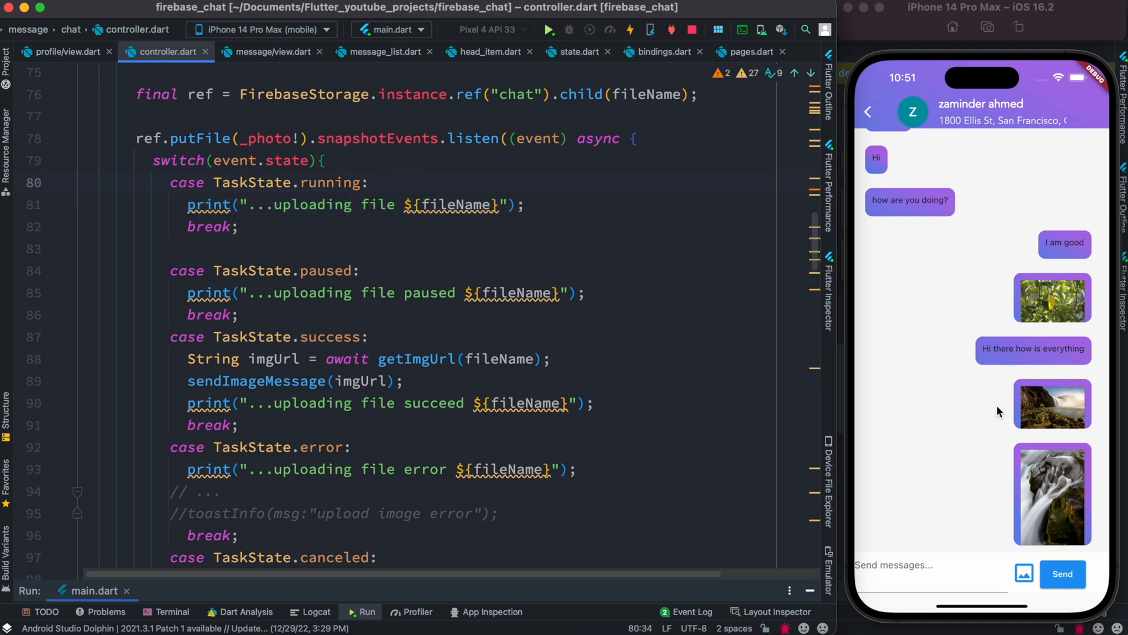
{"action": "mouse_move", "coordinate": [979, 425]}
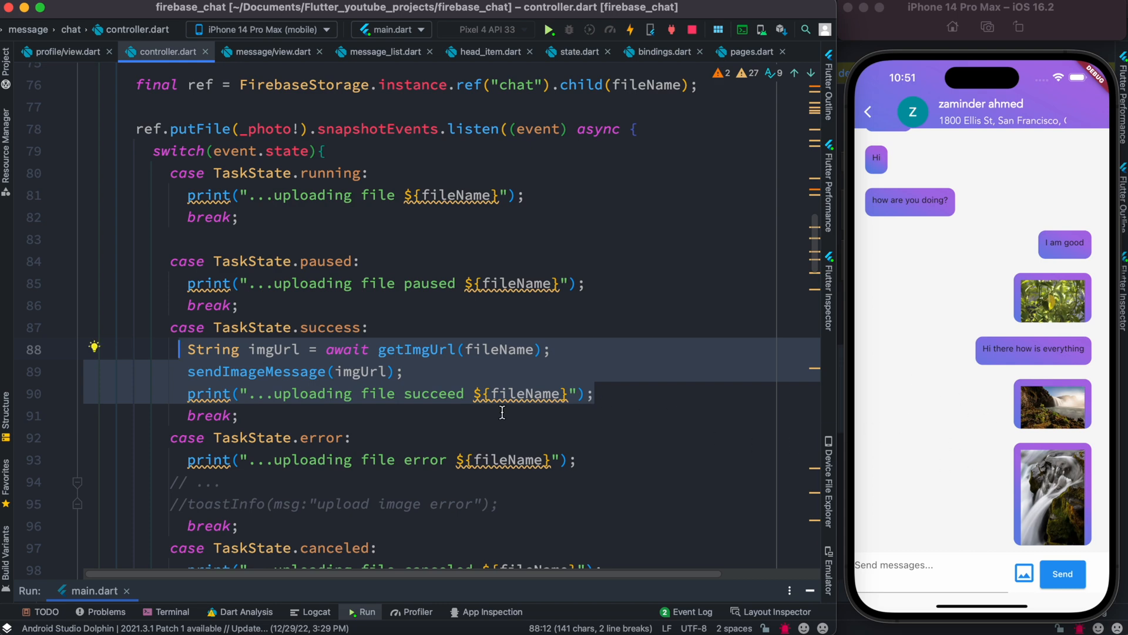
{"action": "scroll", "scroll_direction": "down", "scroll_amount": 3}
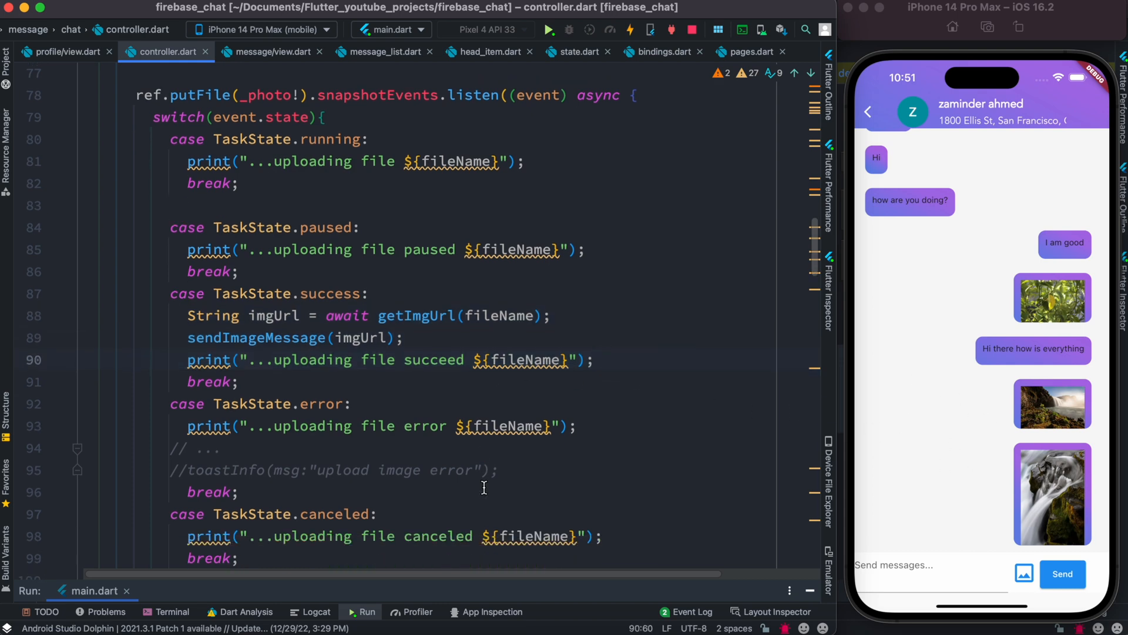
{"action": "scroll", "scroll_direction": "up", "scroll_amount": 3}
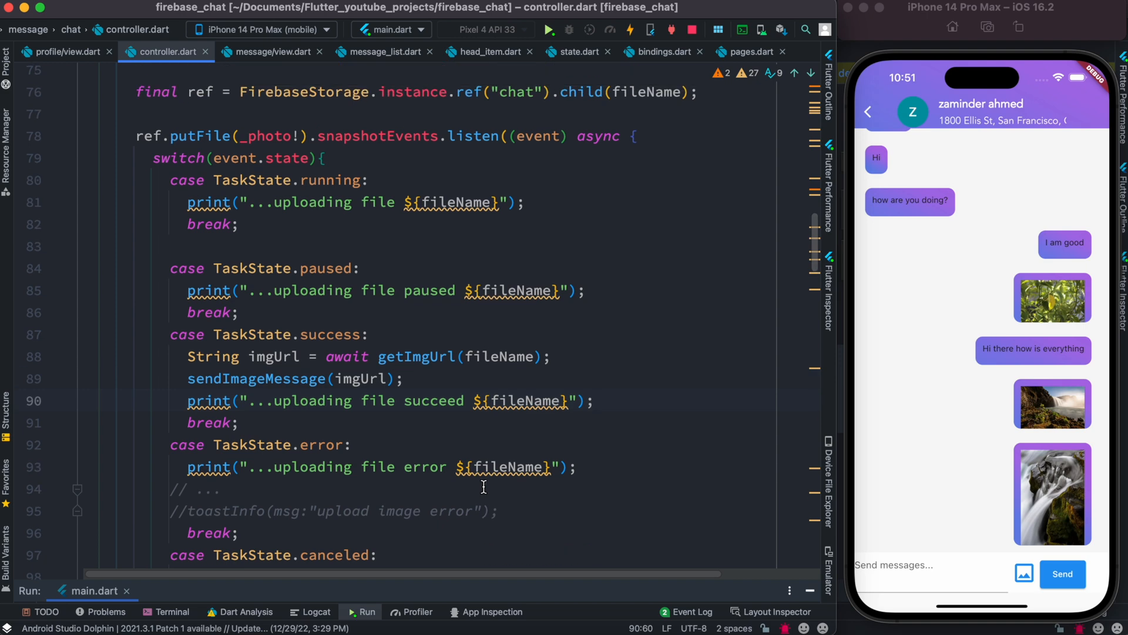